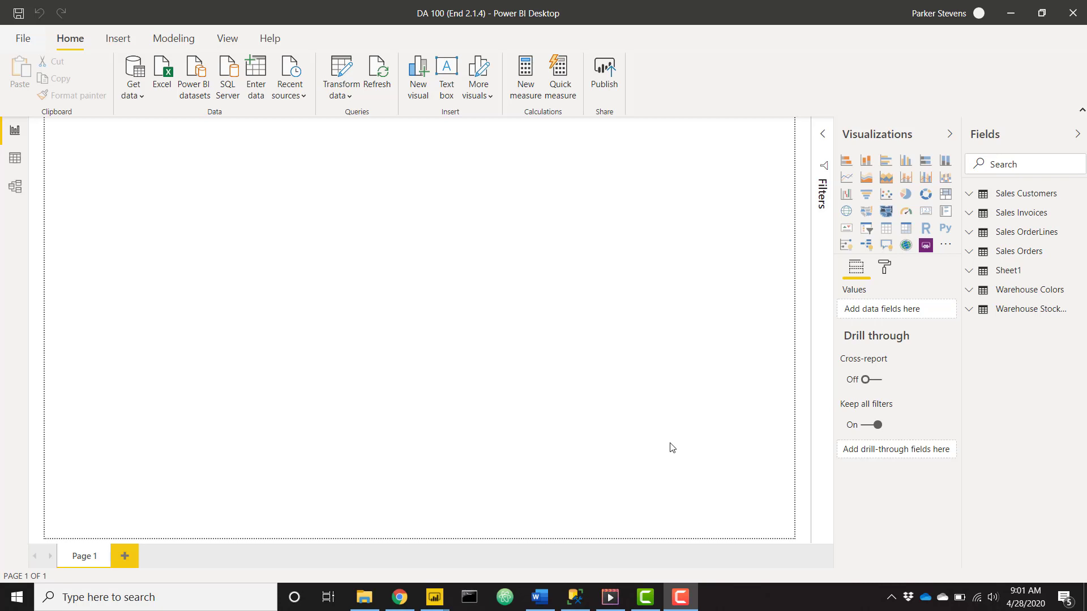
mouse_move(656, 415)
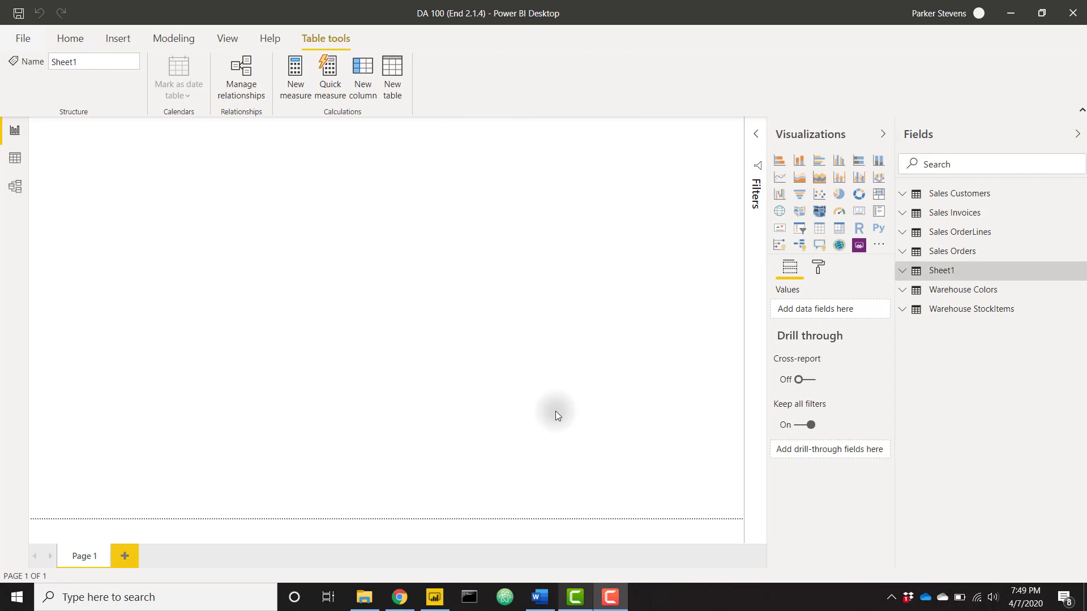
- Delete the Sheet1 table from the model
right_click(940, 270)
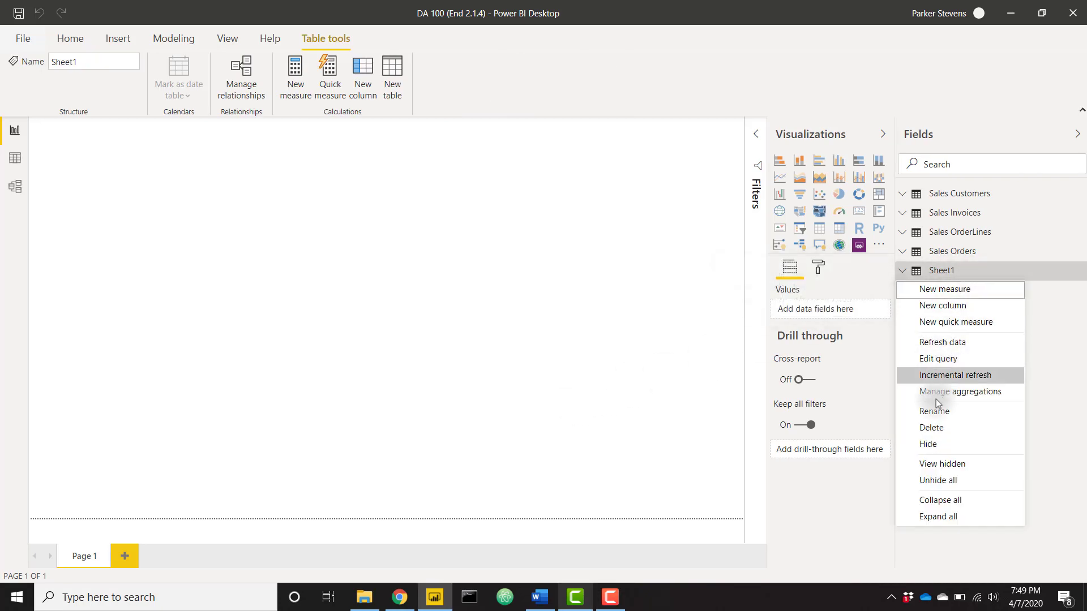
left_click(932, 428)
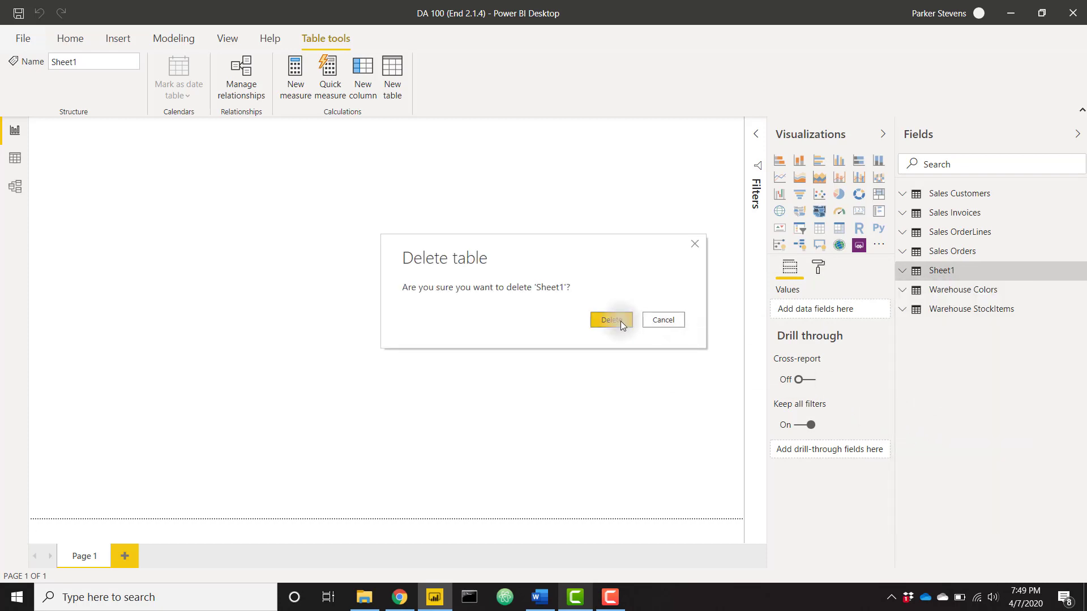
left_click(612, 320)
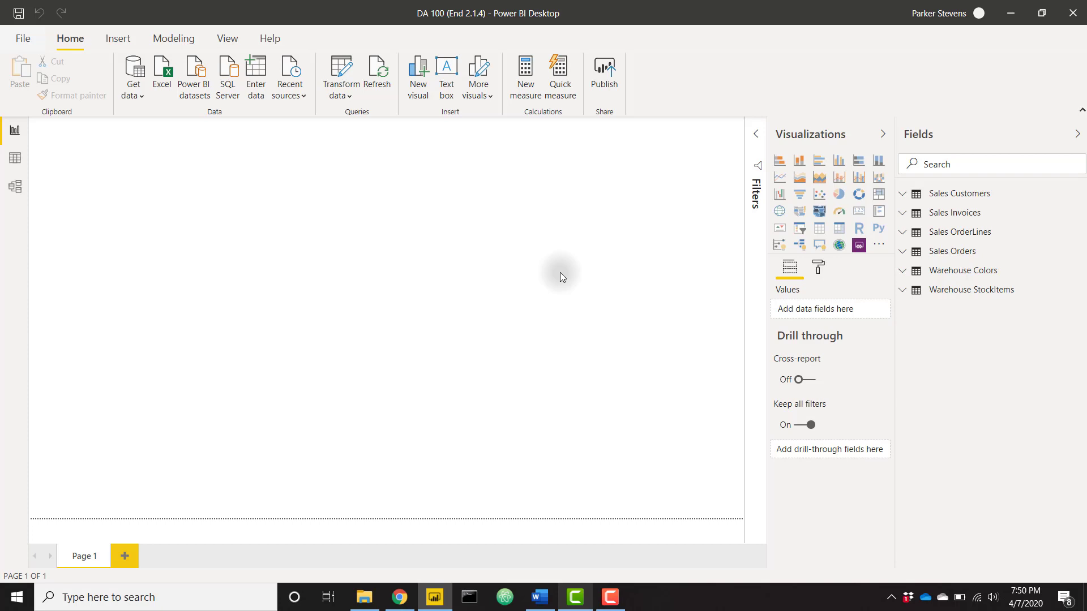
- Switch to Model view to inspect the Sales Orders relationships
left_click(15, 186)
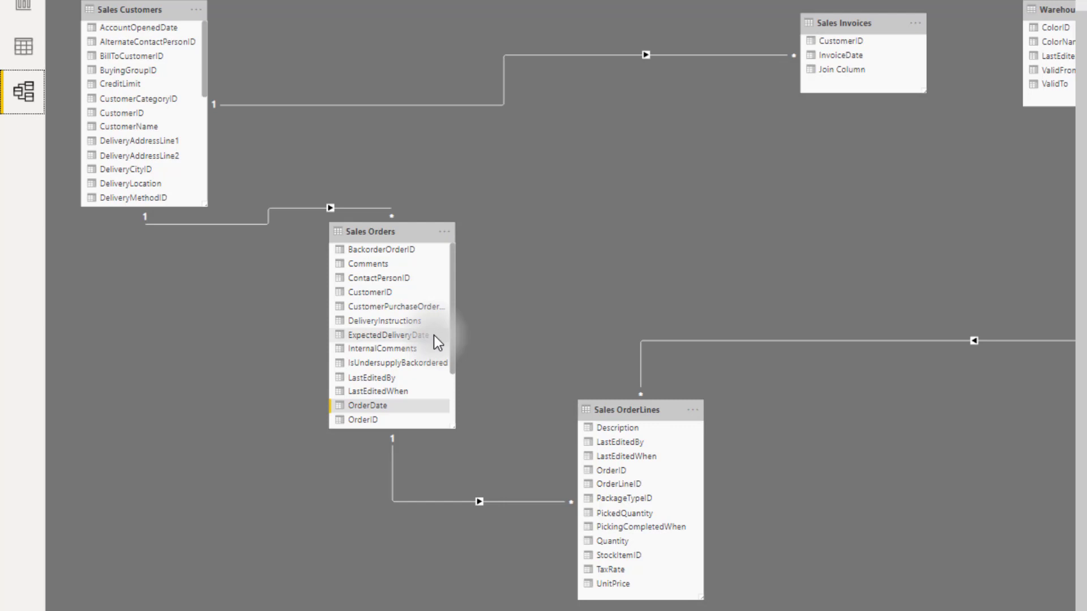
mouse_move(396, 409)
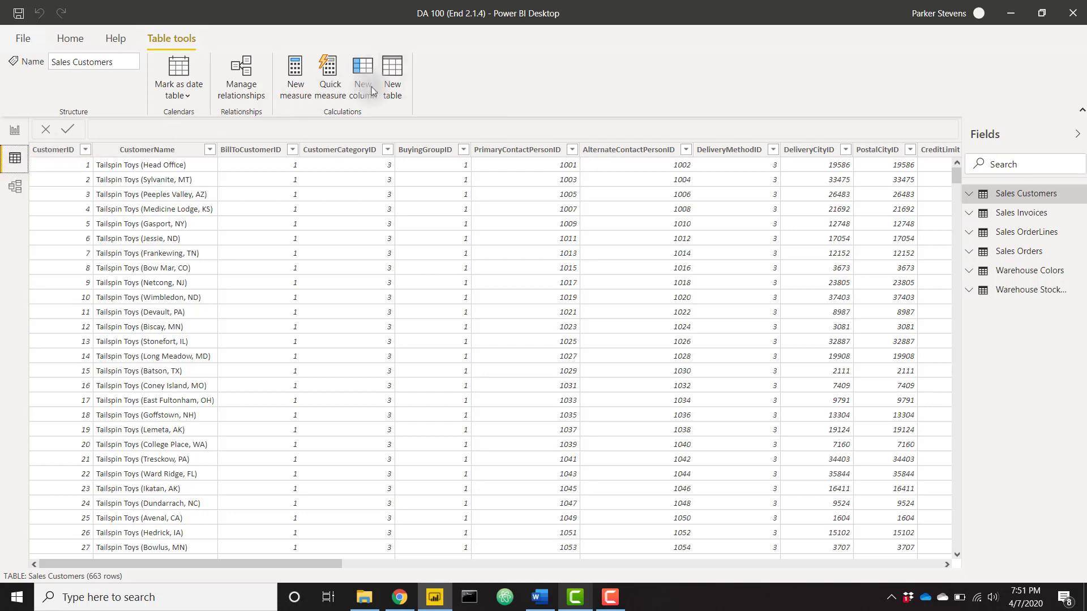
- Start a new calculated table named Date1 with a CALENDAR formula
left_click(363, 74)
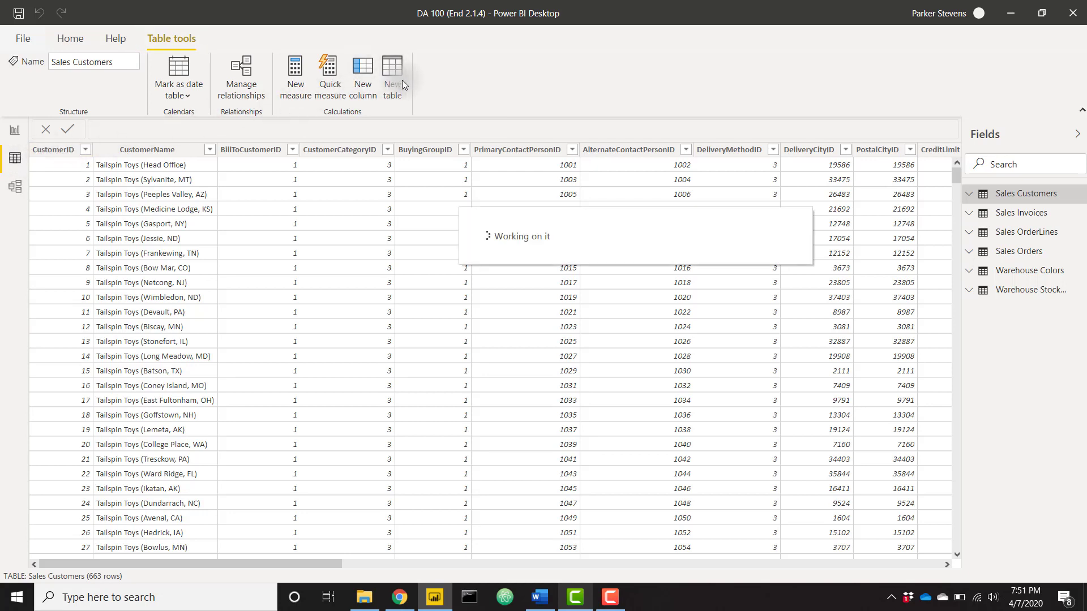
left_click(392, 74)
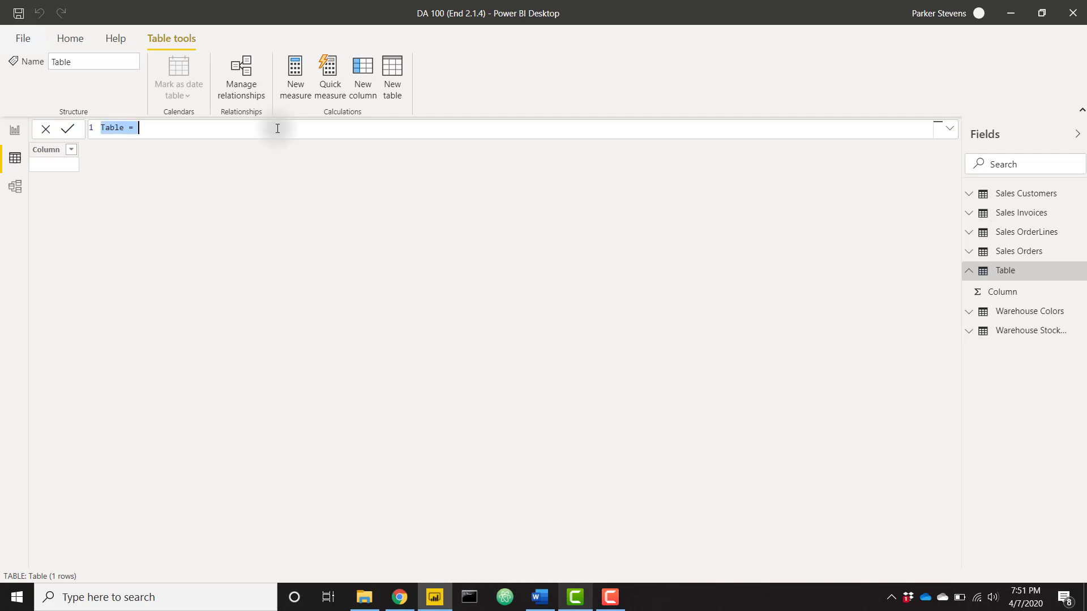
type("Date1")
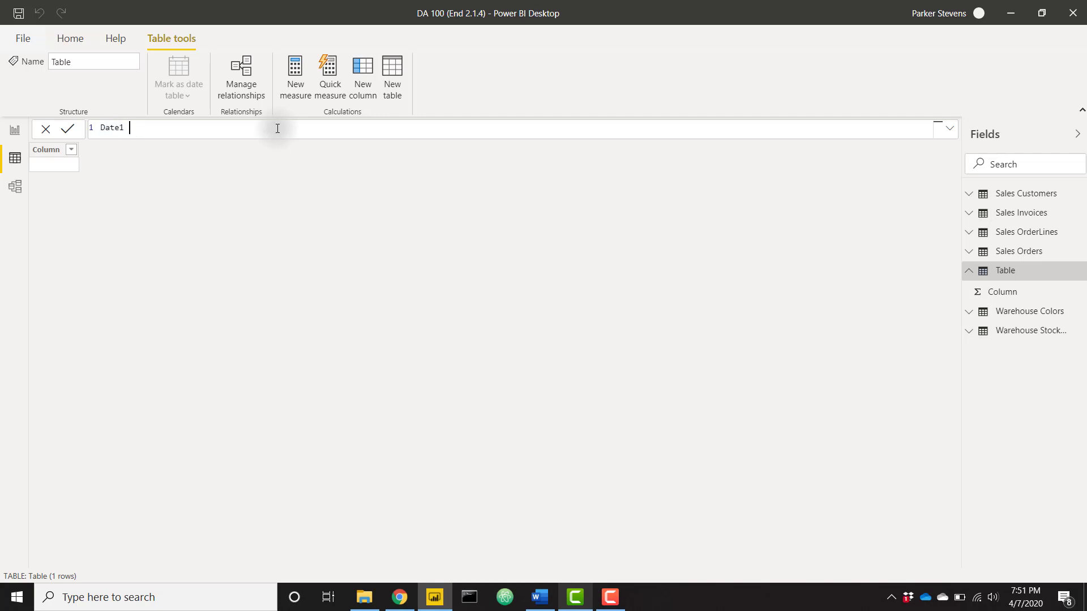
type("= CALENDAR(")
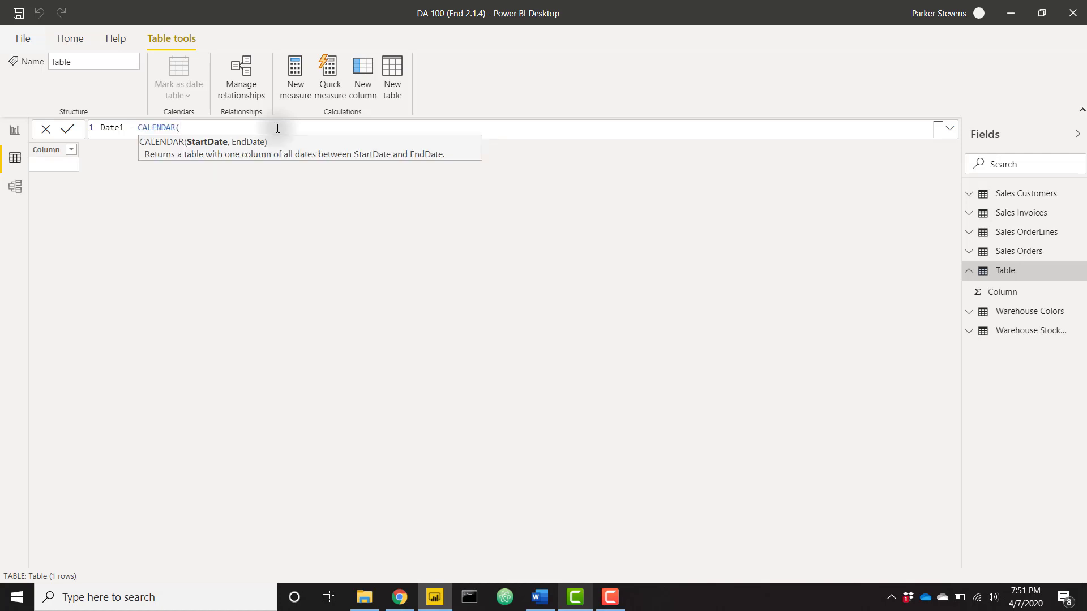
type("DA")
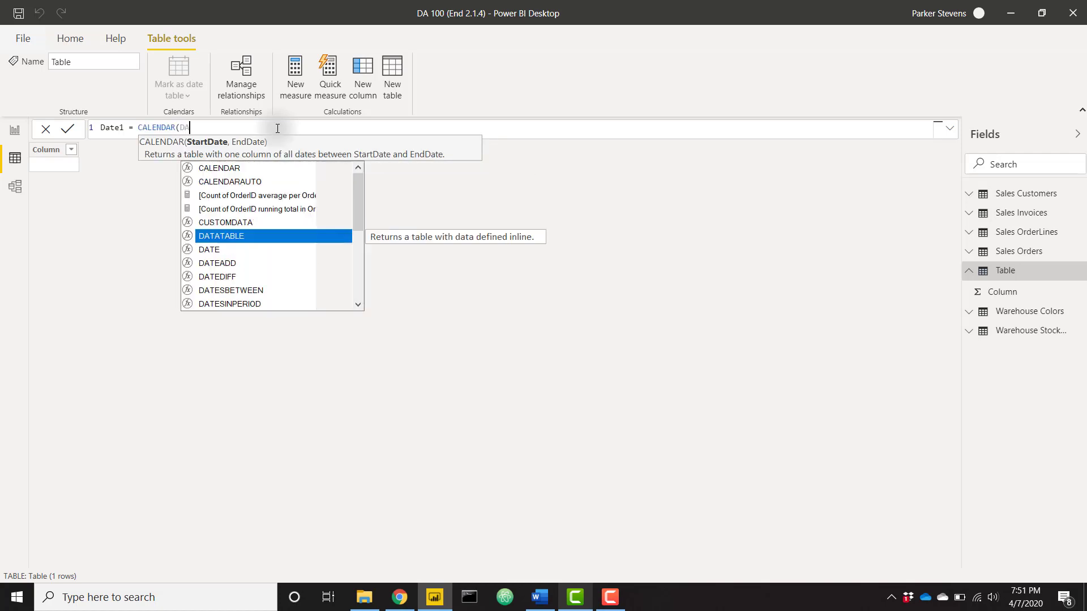
type("ATE(1")
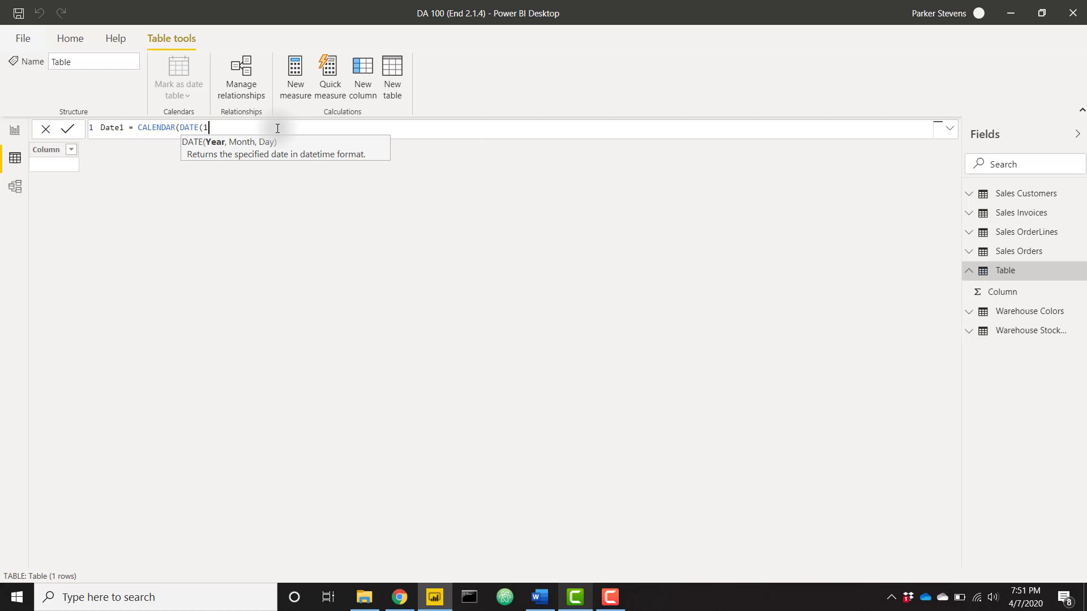
- Complete the formula as CALENDAR(DATE(2013,1,1),DATE(2017,1,1))
key("Backspace")
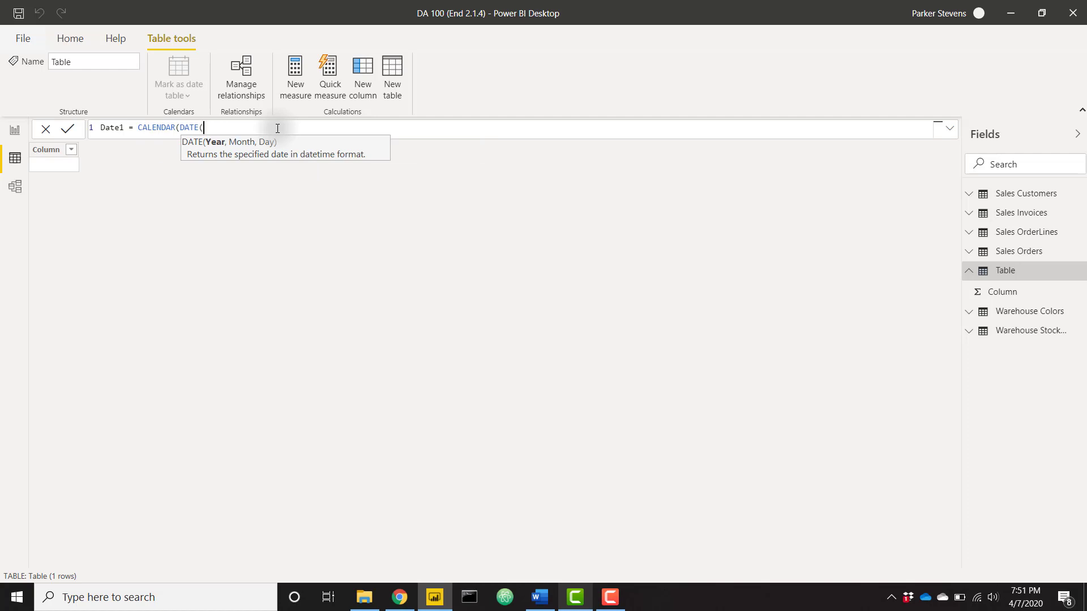
type("2013,1,1")
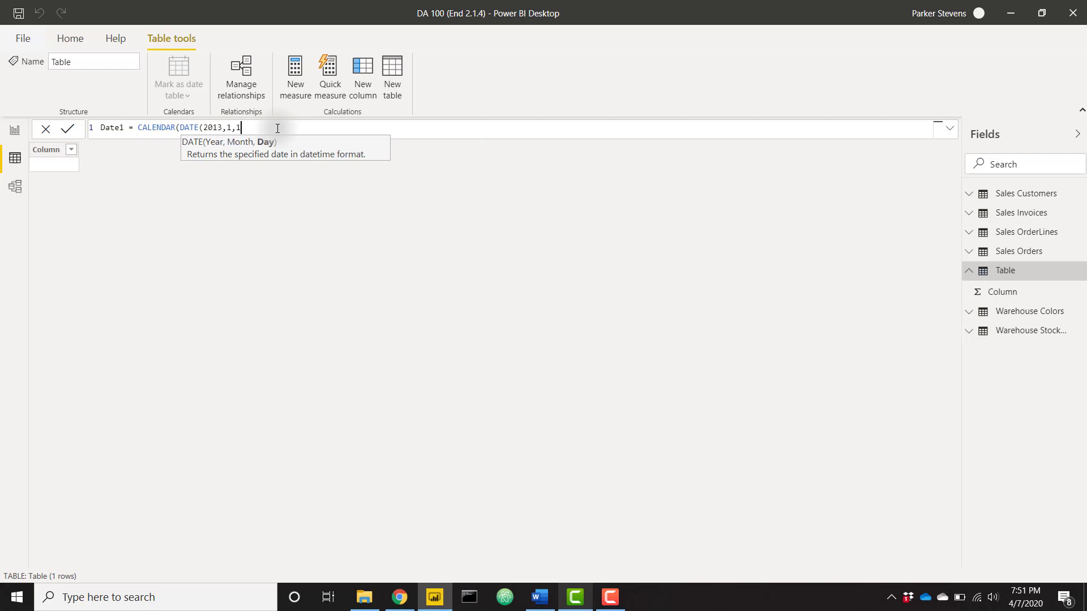
type("),")
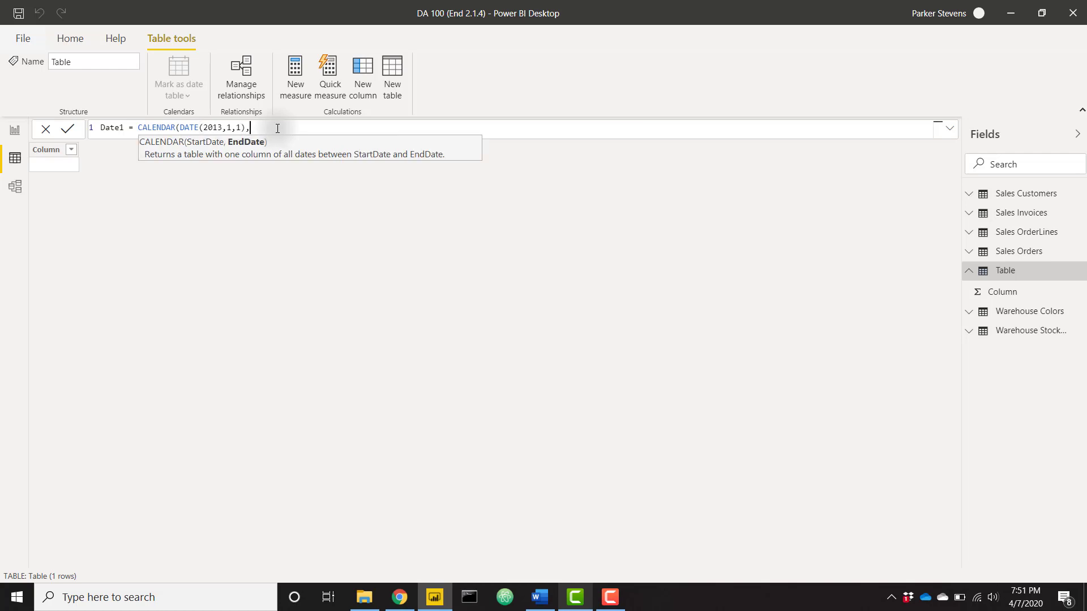
type("DATE(")
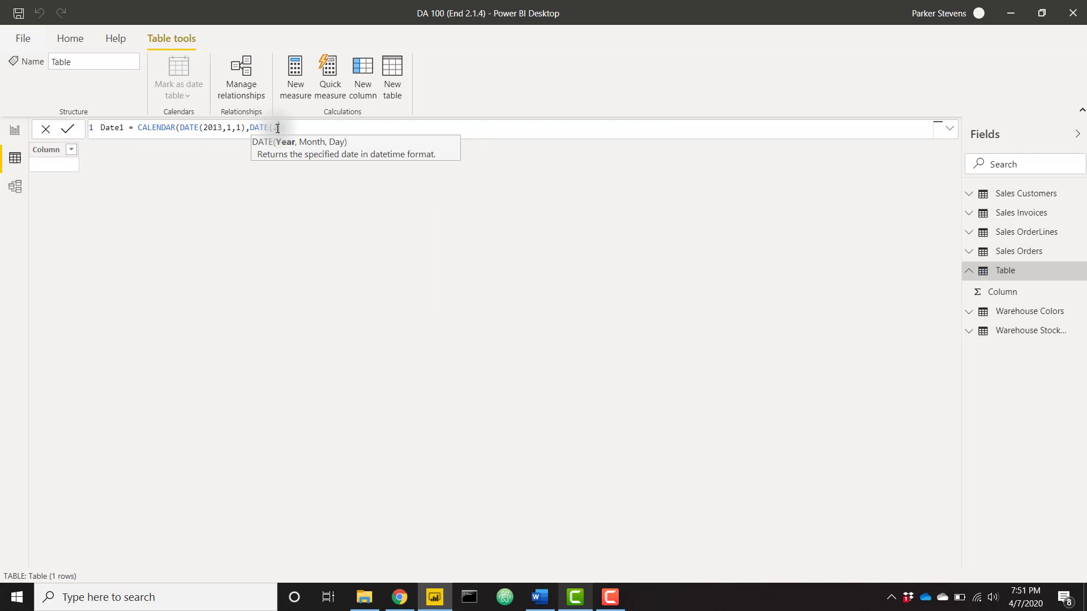
type("2017,1,1))")
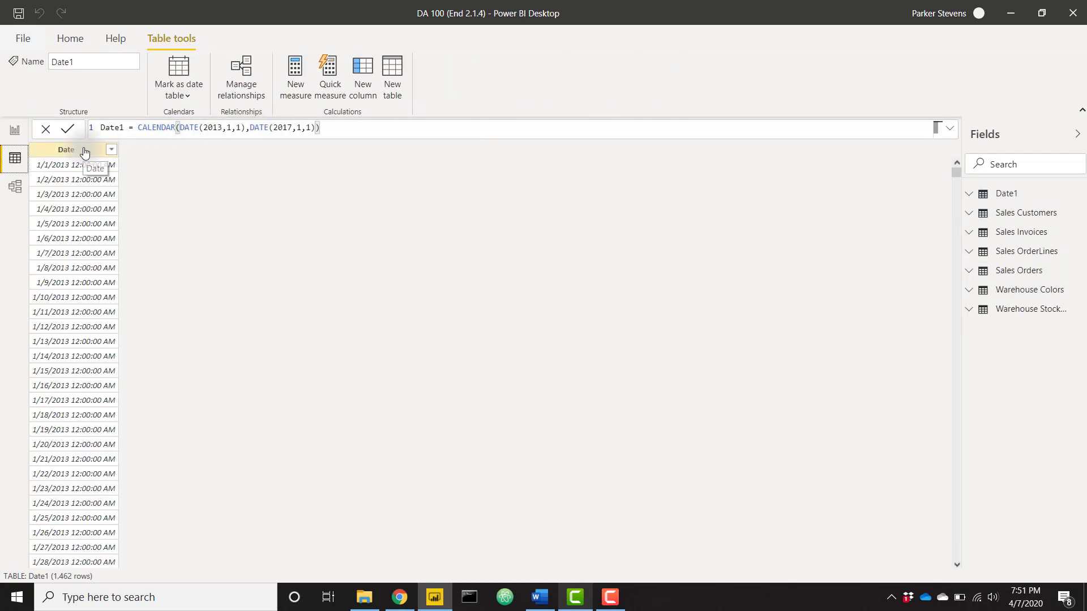
- Add a new calculated column named Month Start Date to Date1
right_click(66, 149)
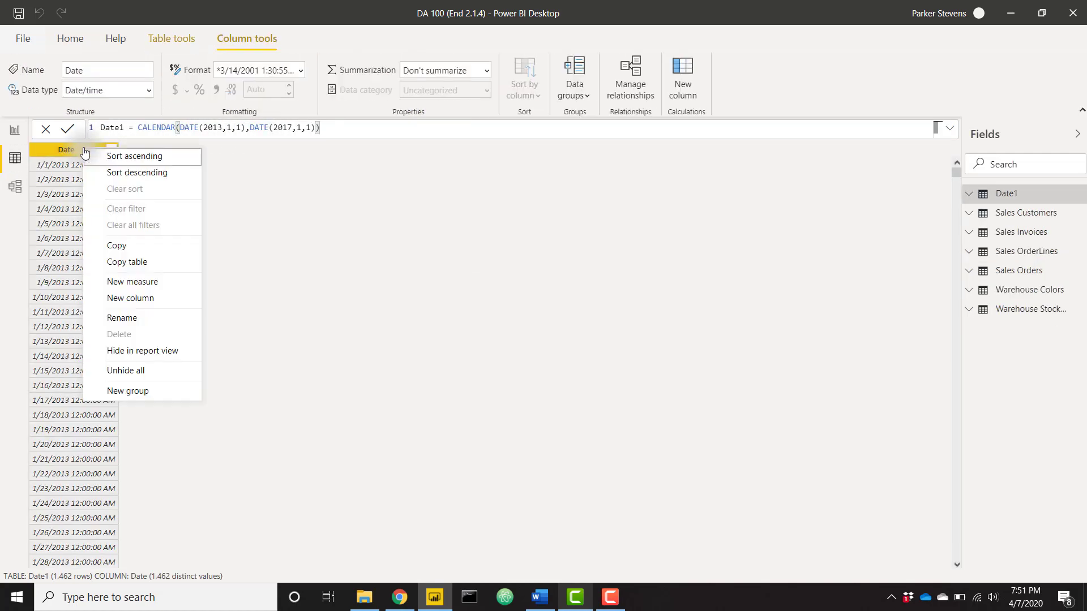
left_click(189, 301)
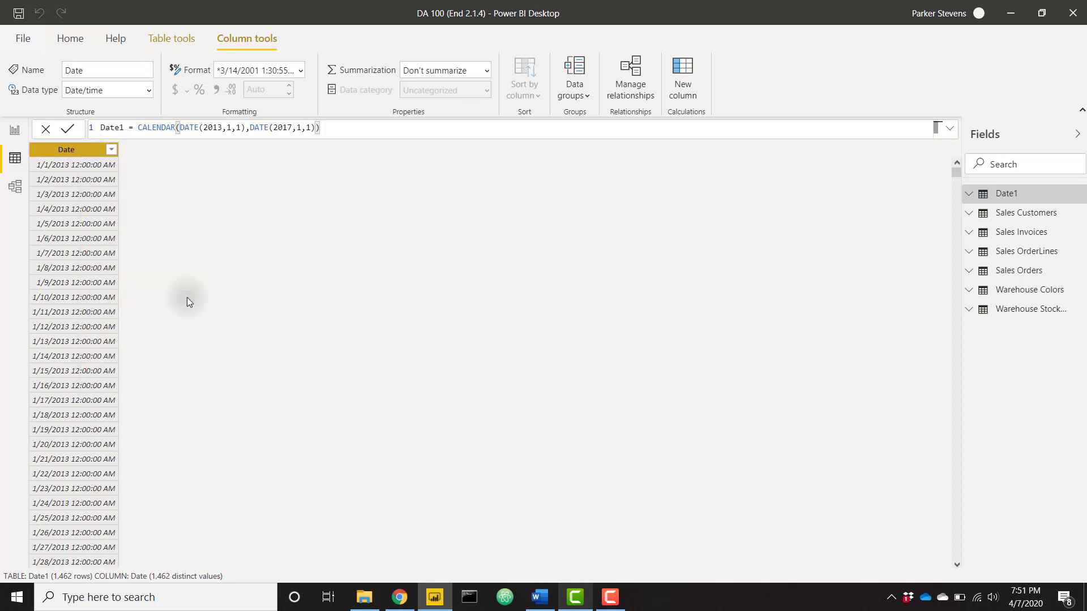
left_click(683, 69)
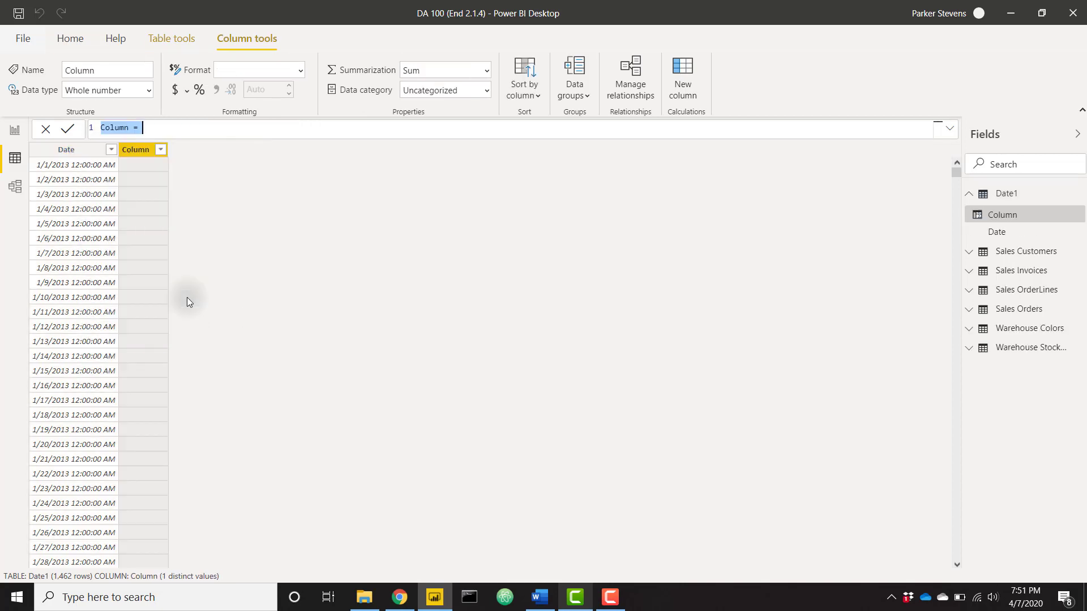
type("Month")
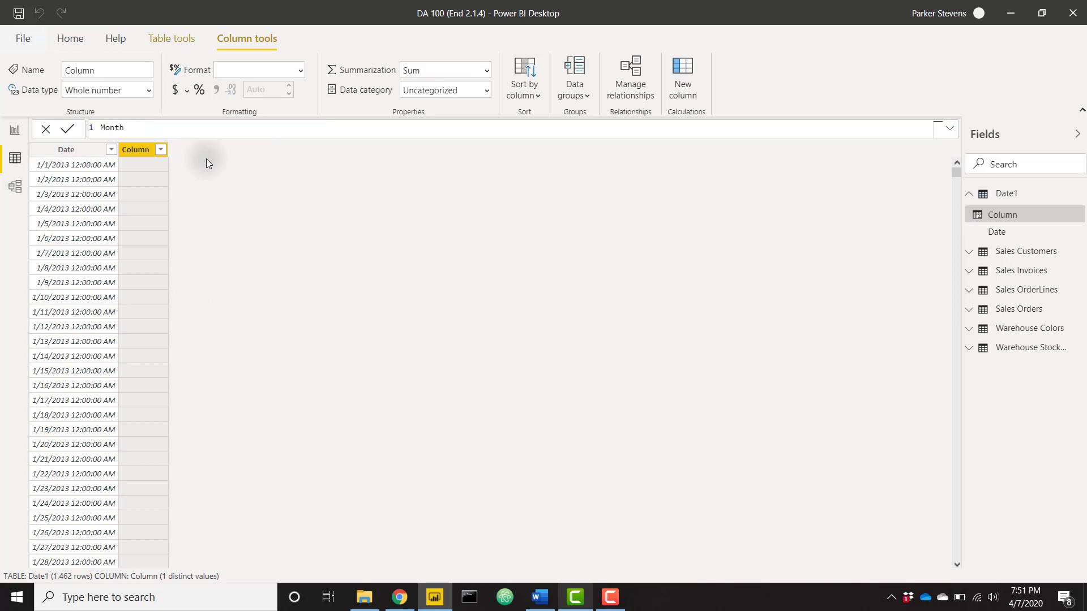
type("Start Date =")
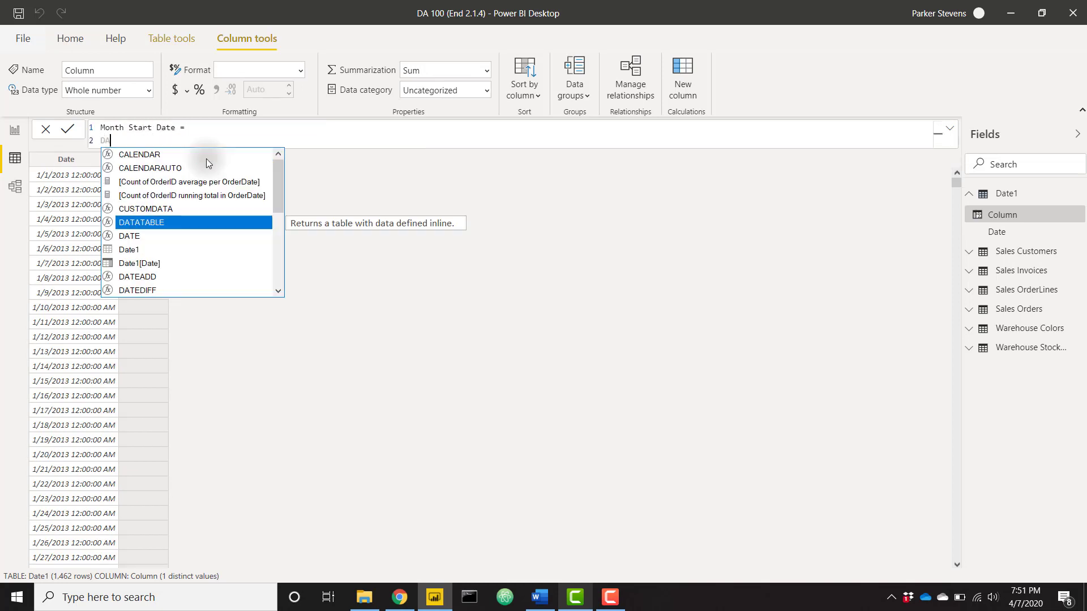
- Enter the formula DATE(YEAR(Date1[Date]),MONTH(Date1[Date]),1) for the column
type("DATE(")
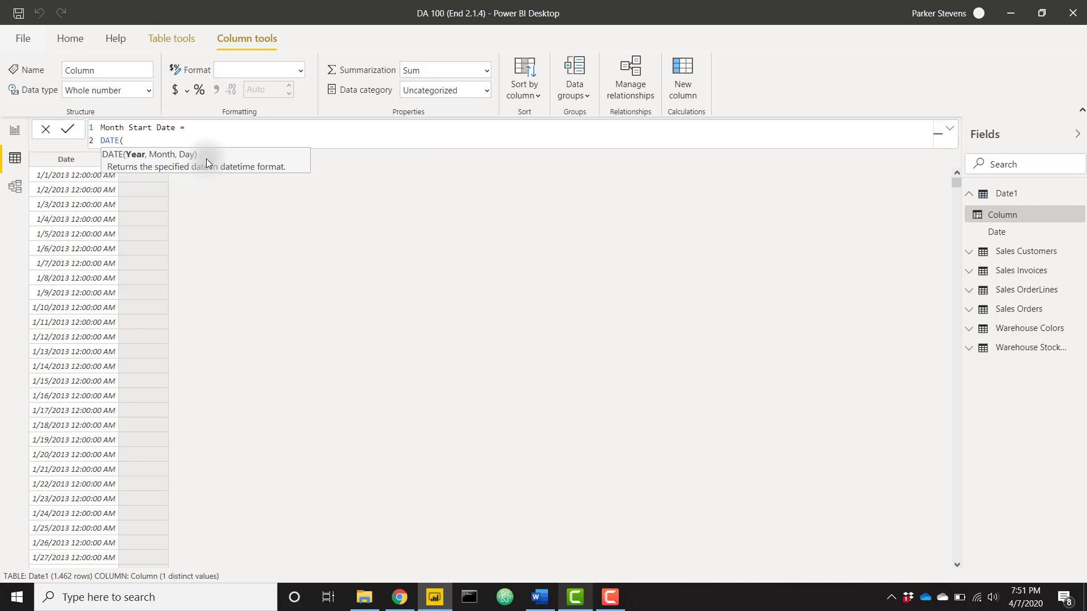
type("YEAR(")
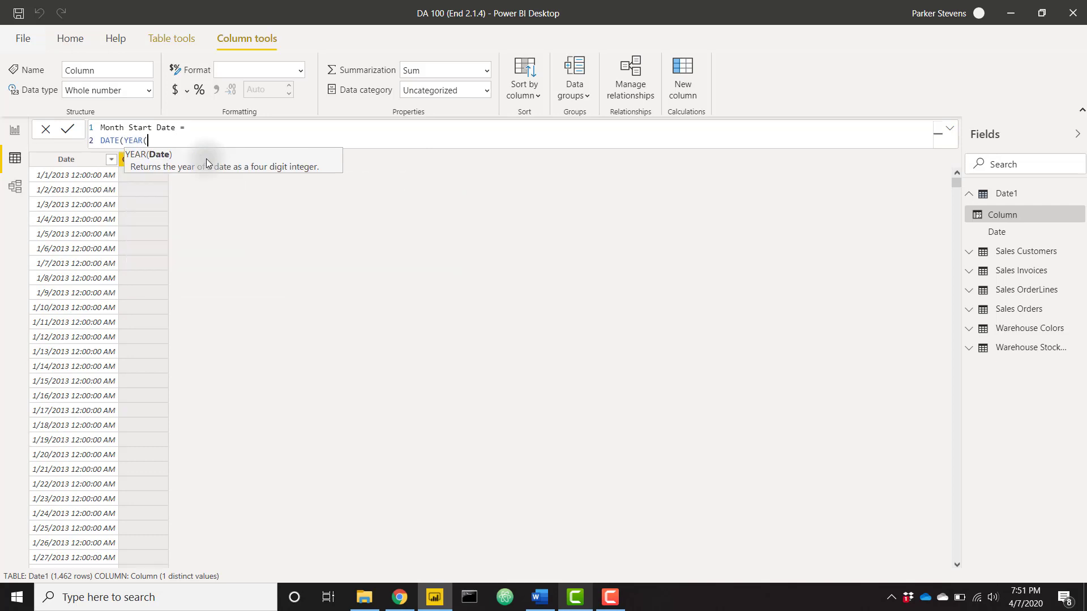
type("date")
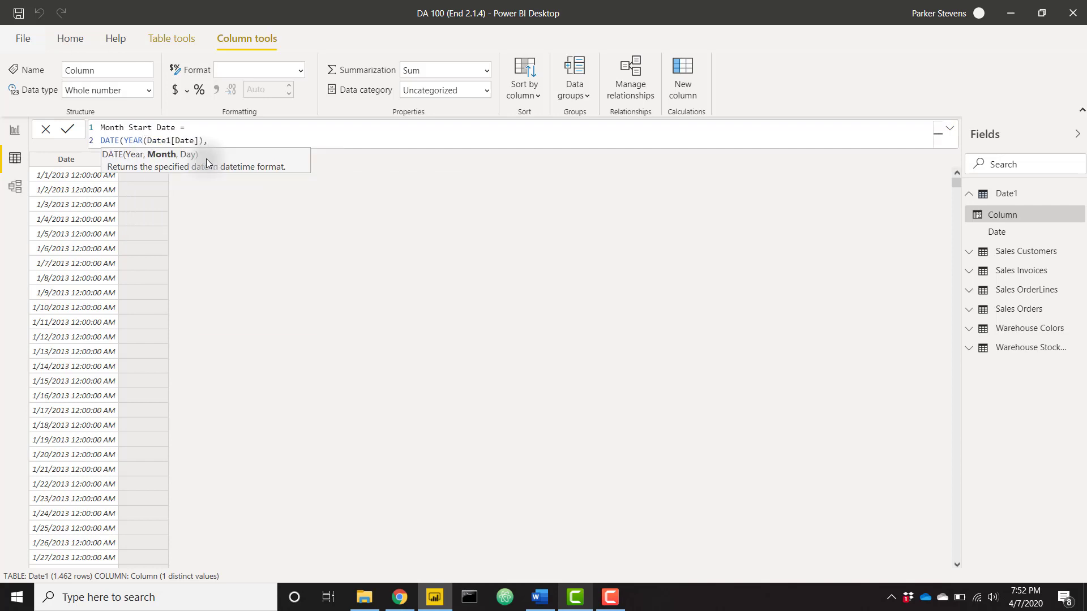
type("MONTH(")
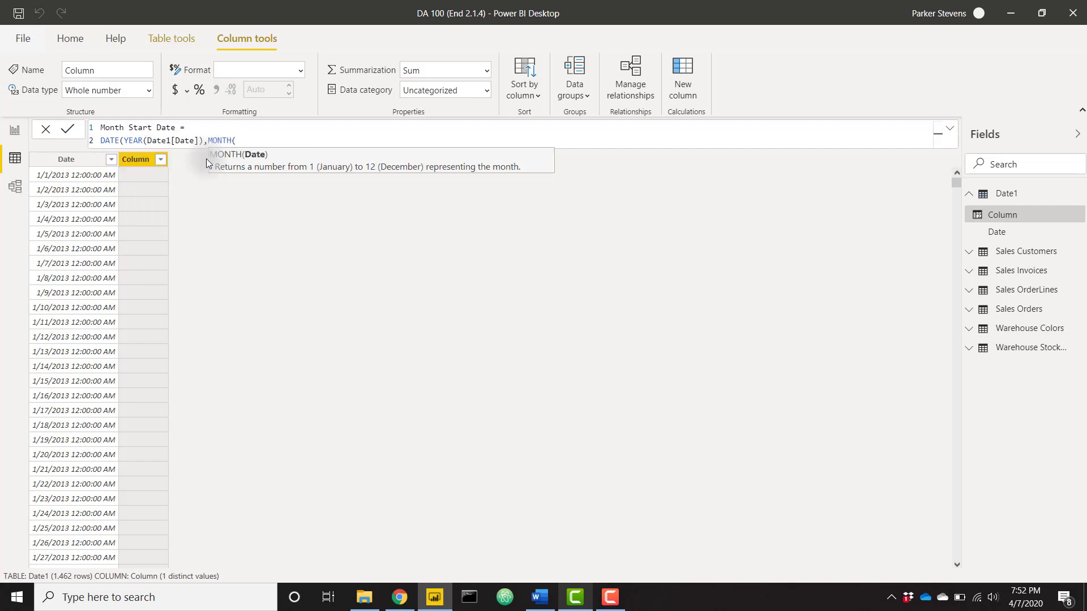
type("date")
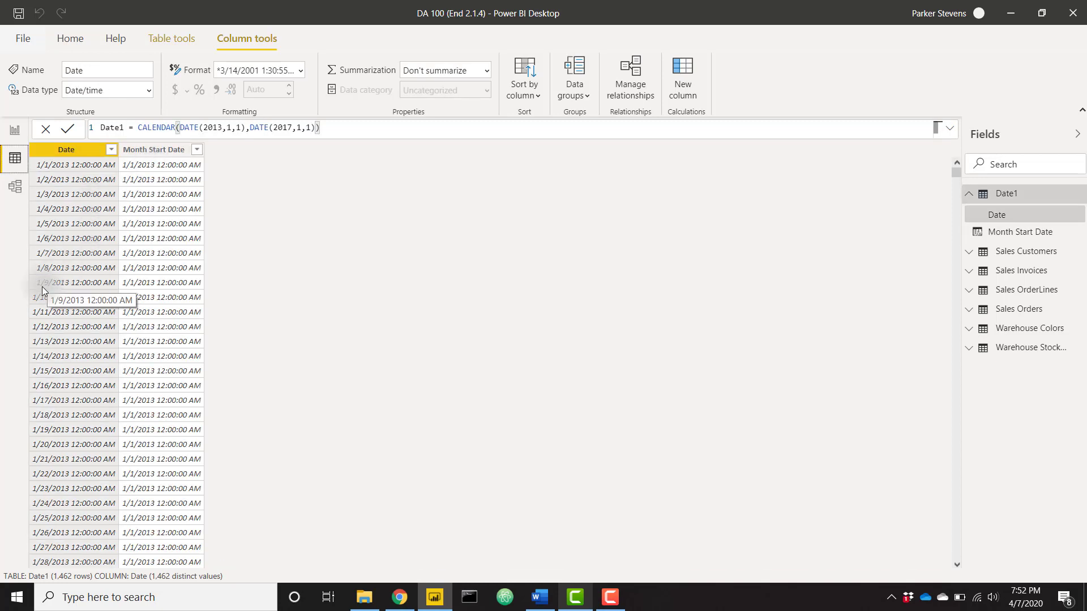
mouse_move(127, 288)
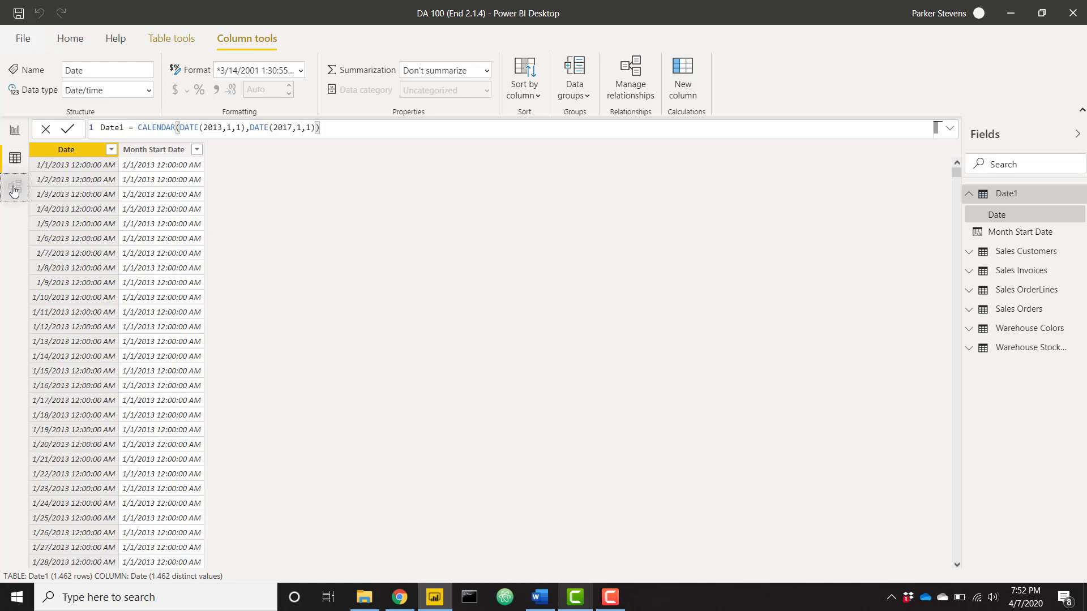
- Open Model view and pan the diagram to inspect the tables
left_click(15, 188)
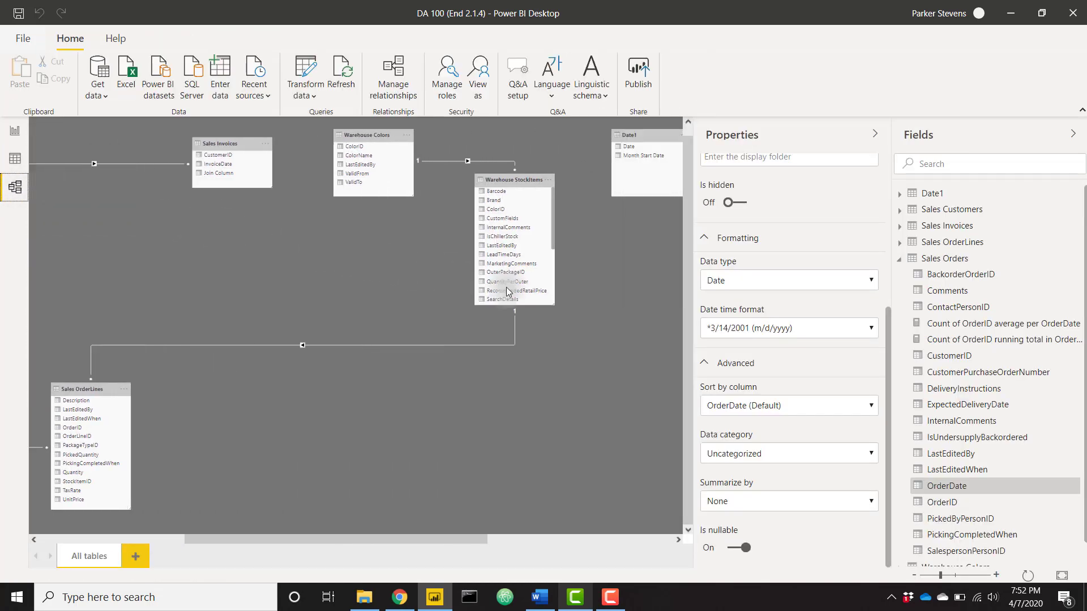
left_click_drag(645, 135, 149, 279)
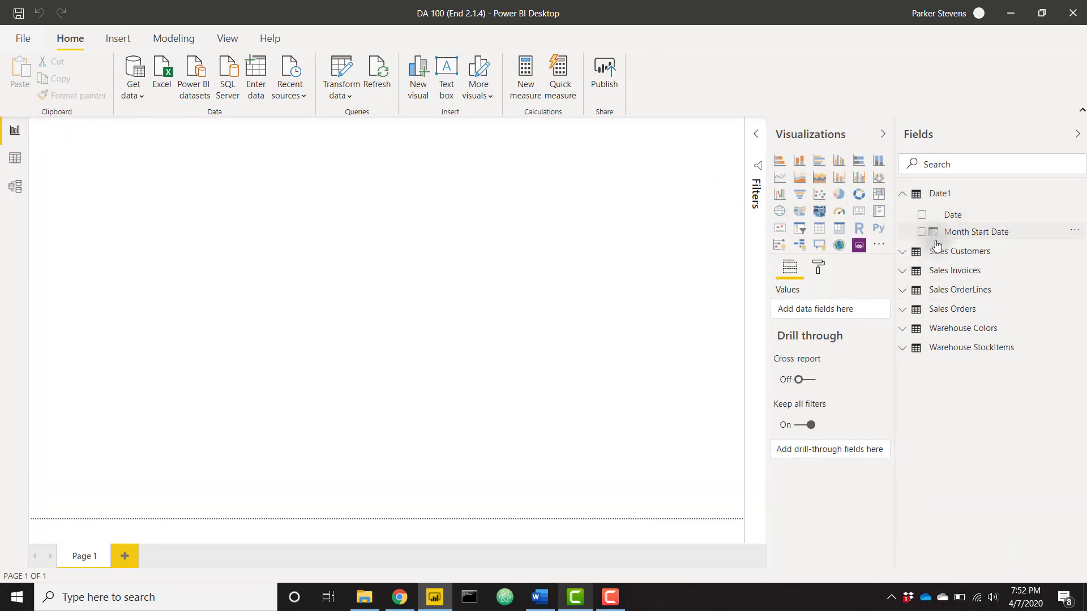
- Build a line chart of Count of OrderID by Date1 Month Start Date
left_click(921, 231)
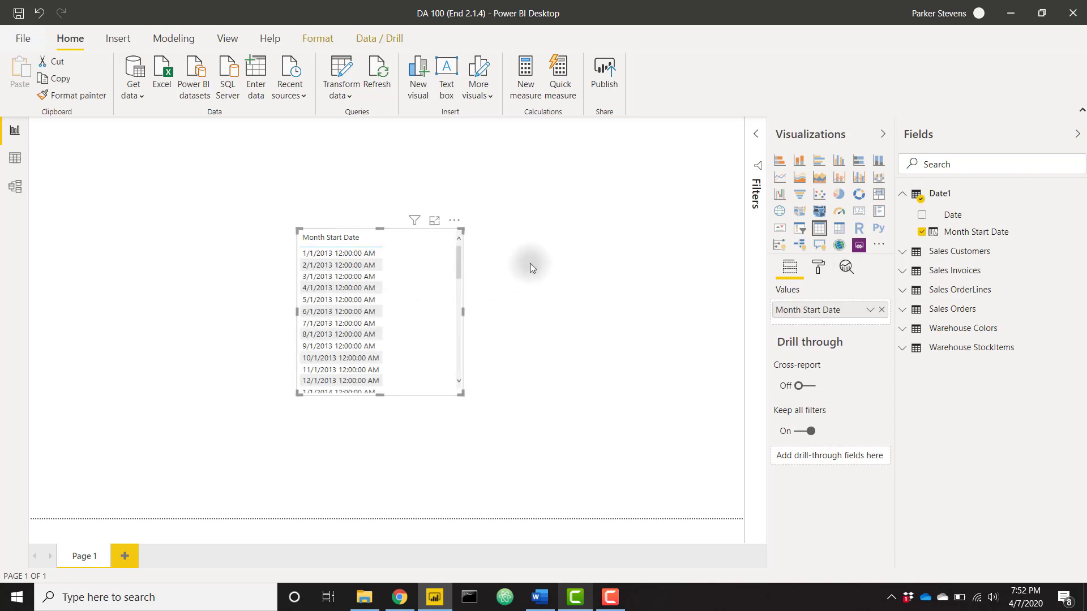
left_click(779, 177)
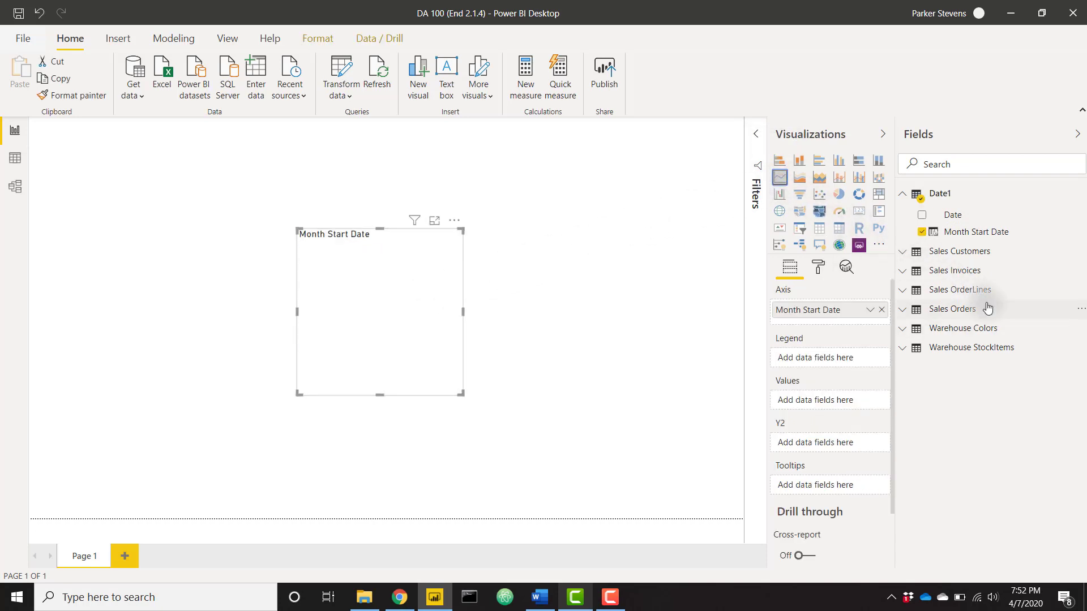
left_click(952, 309)
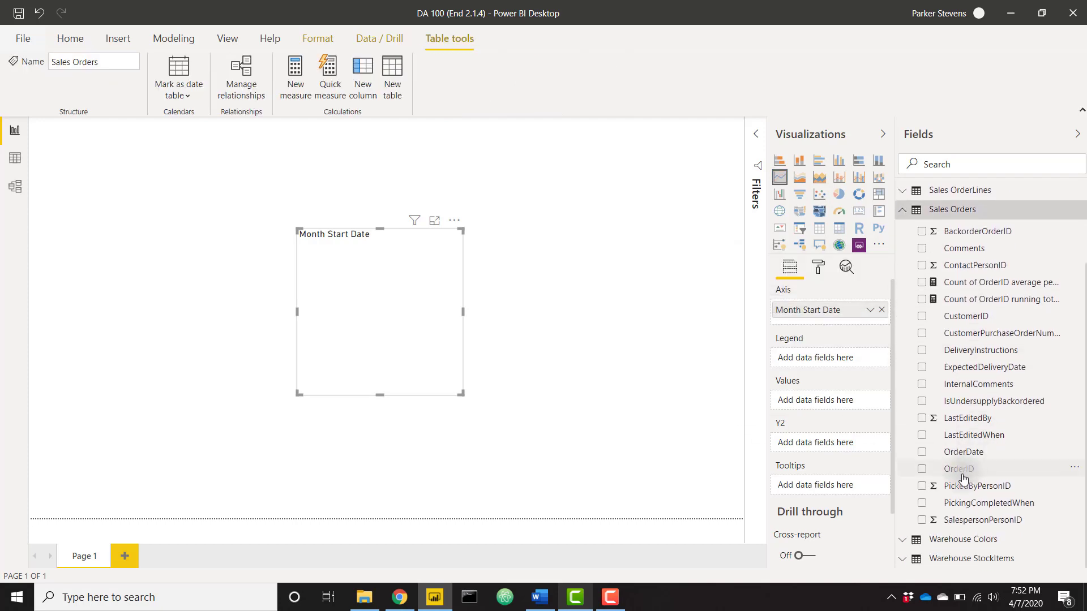
left_click(922, 469)
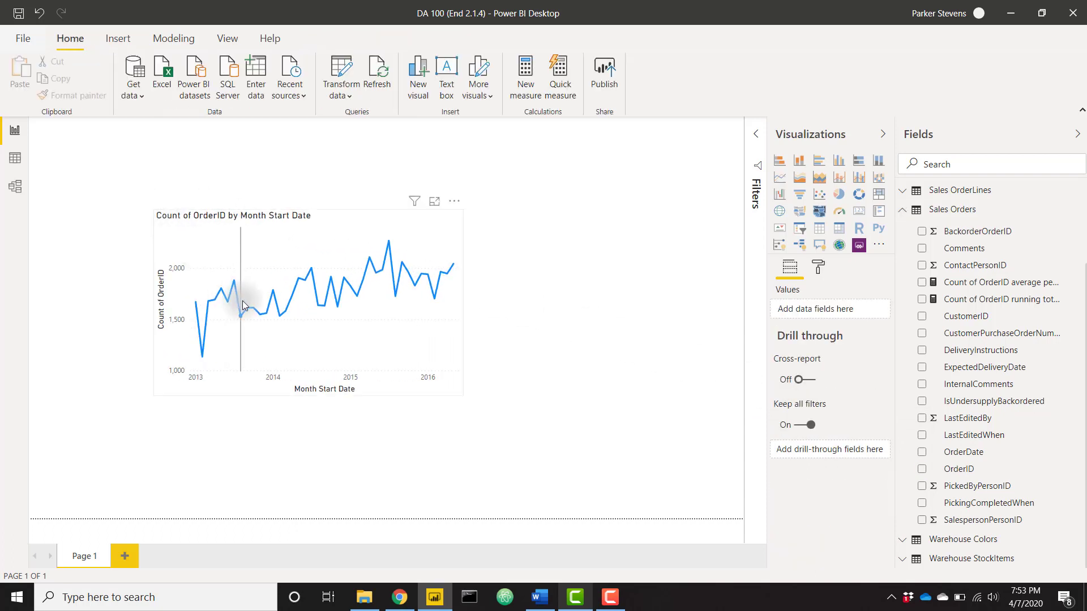
mouse_move(243, 307)
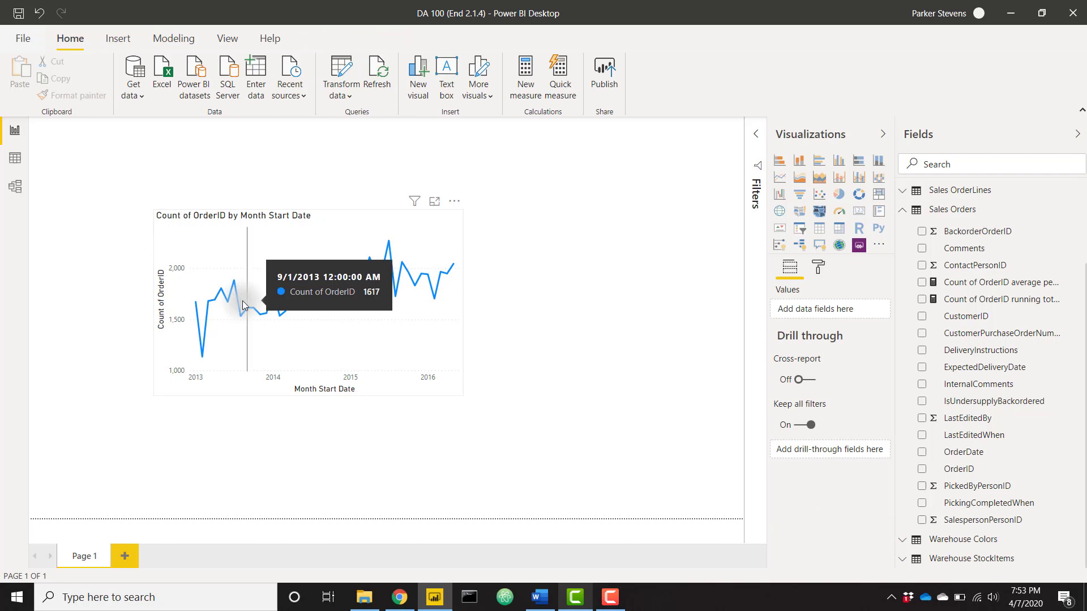
mouse_move(246, 305)
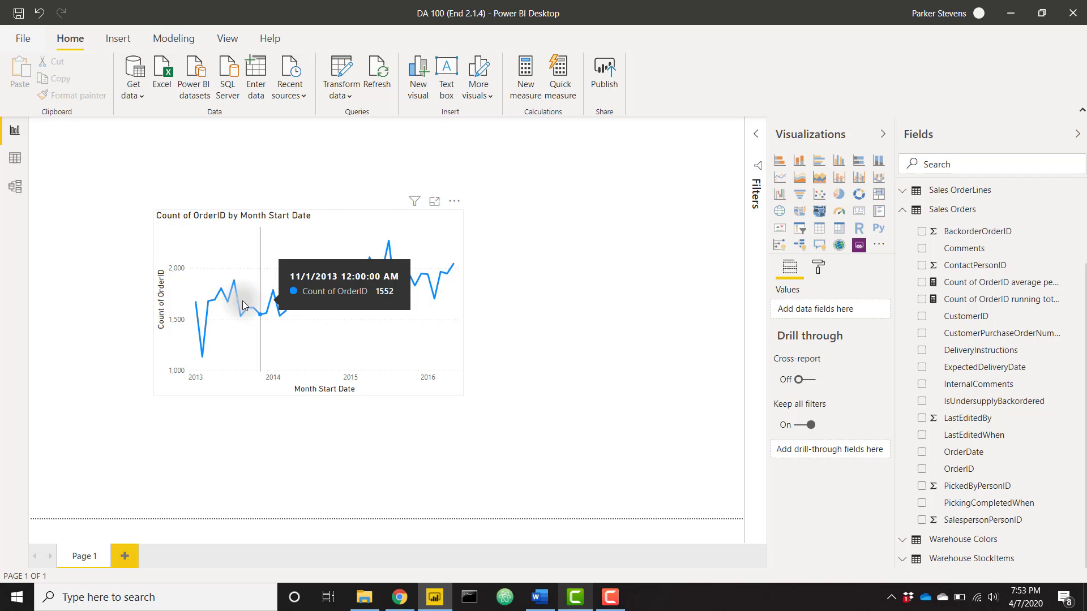
mouse_move(285, 306)
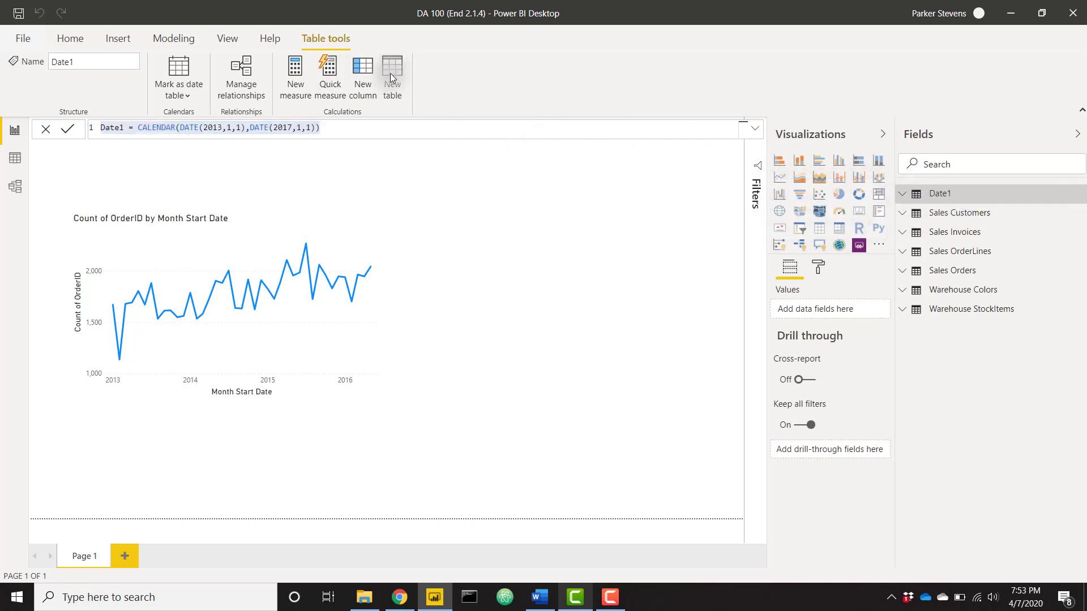
- Create Date2 from Date1's CALENDAR formula and start a new column in it
left_click(392, 74)
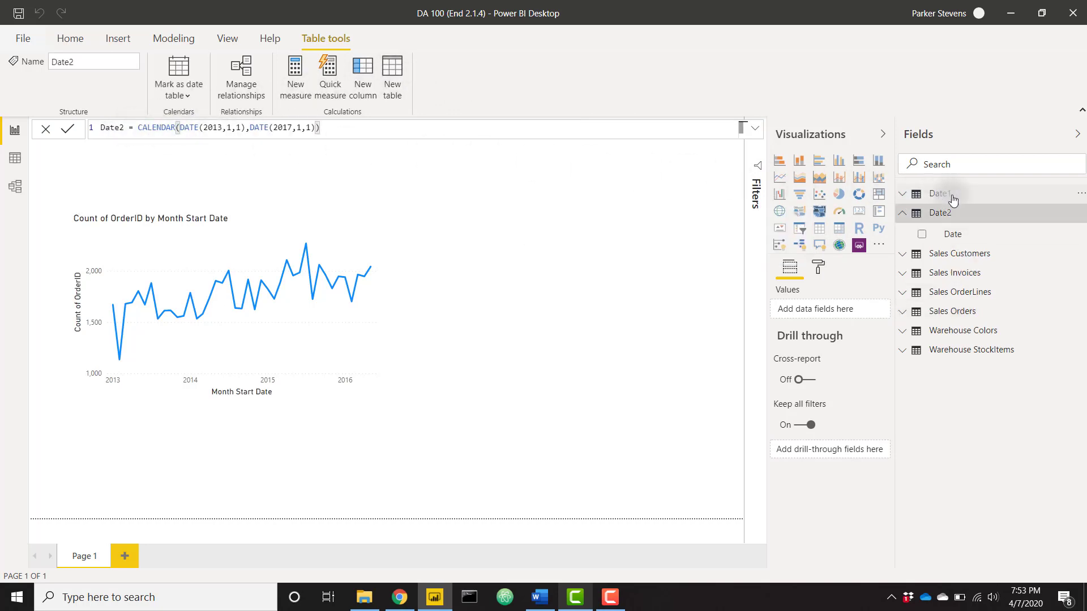
left_click(976, 232)
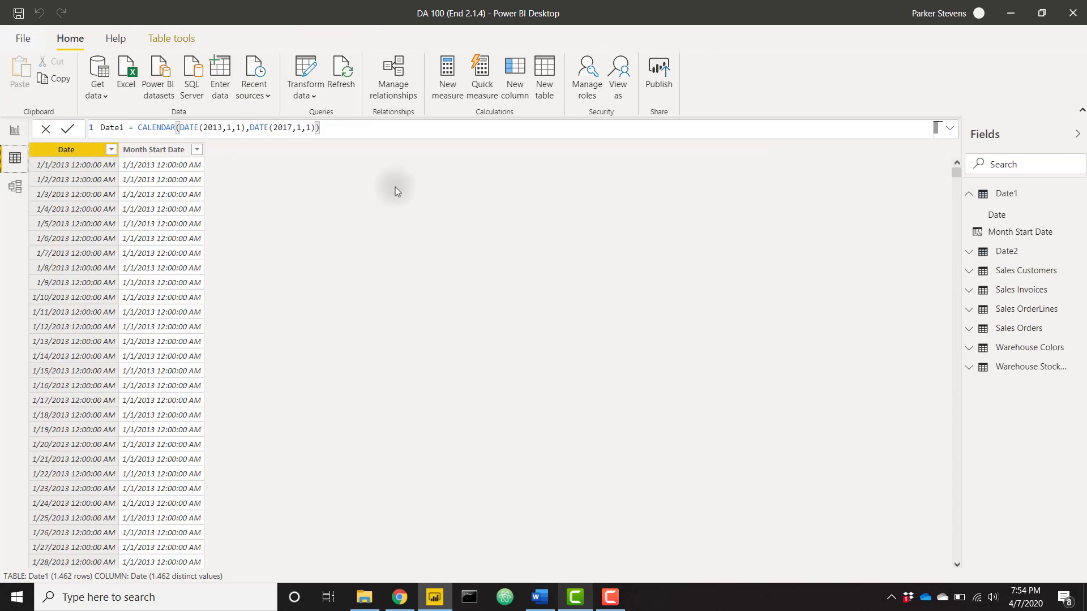
right_click(1006, 252)
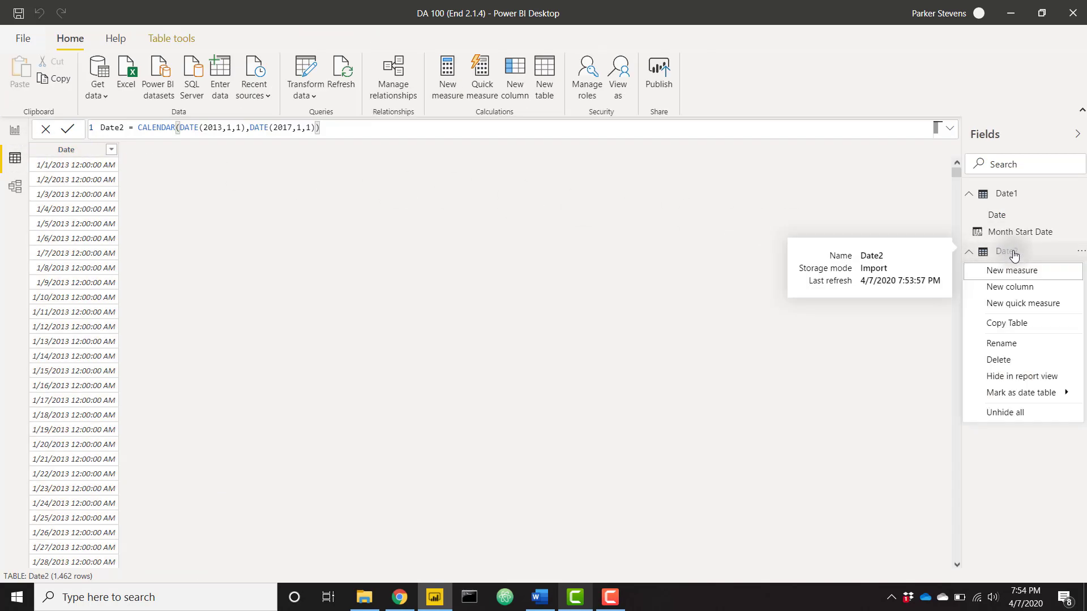
left_click(397, 141)
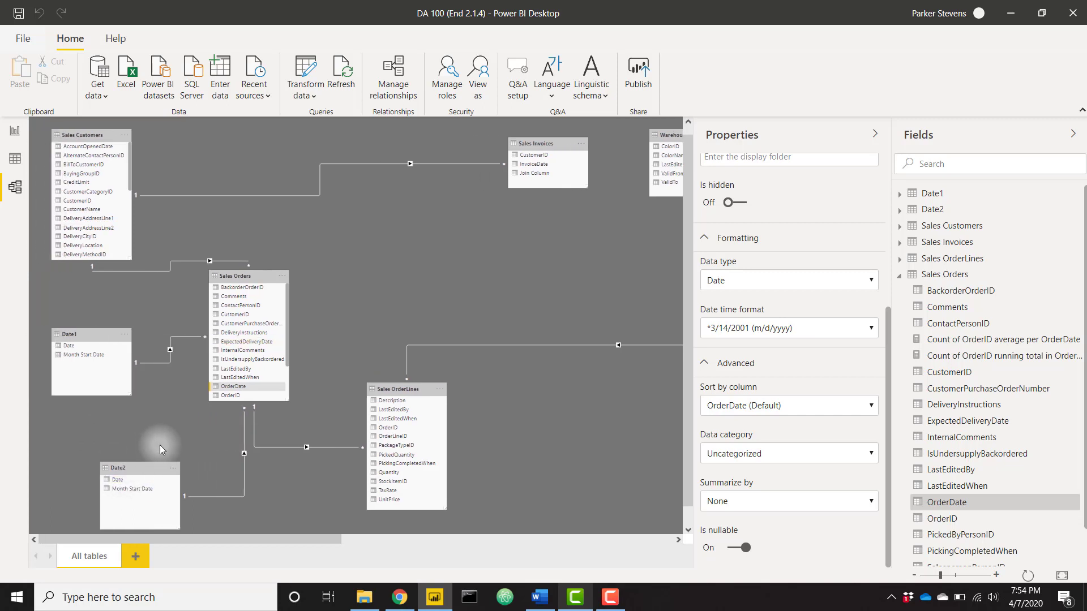
mouse_move(188, 338)
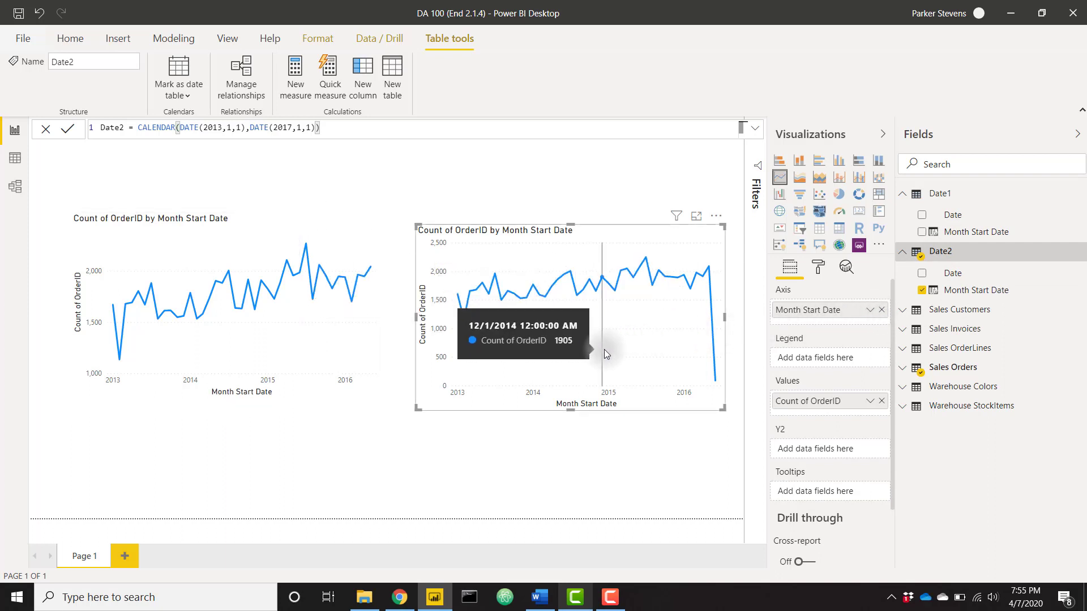
mouse_move(635, 343)
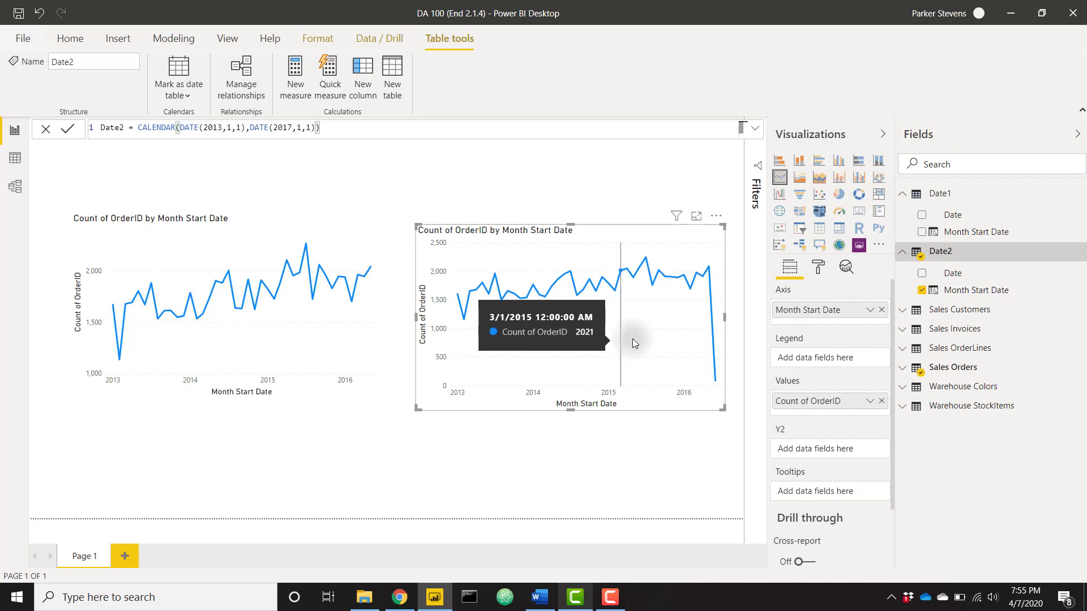
mouse_move(636, 344)
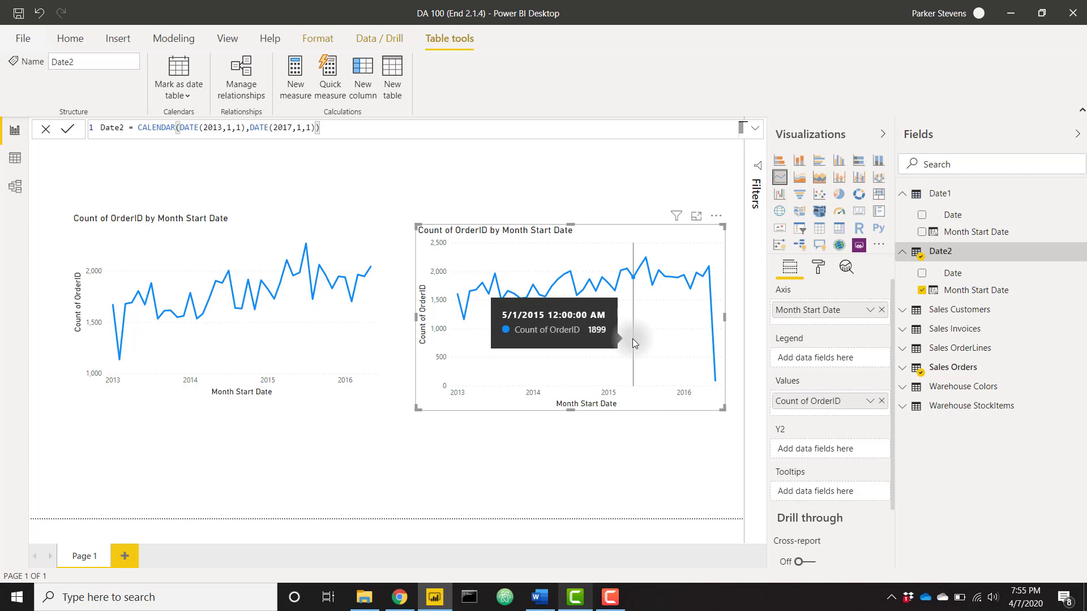
- Delete the Date2 table in Model view and return to the report
left_click(15, 186)
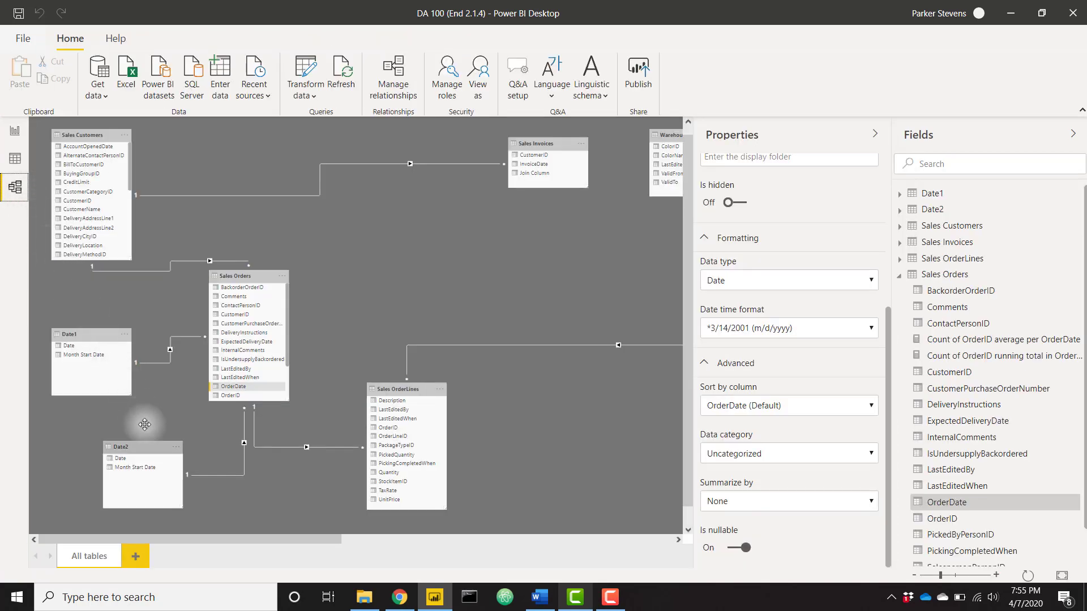
right_click(113, 446)
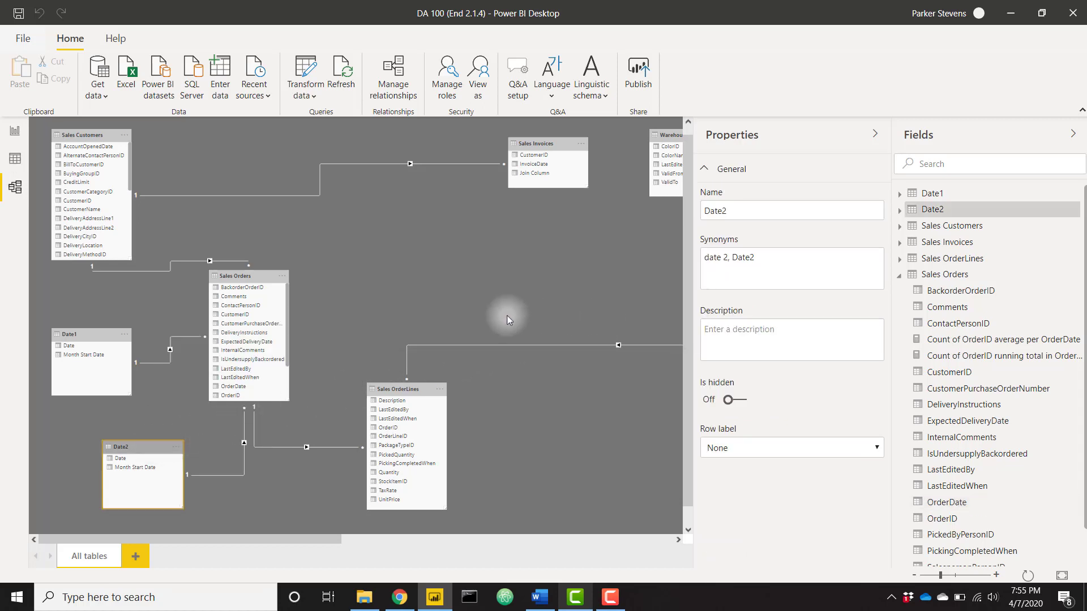
mouse_move(431, 317)
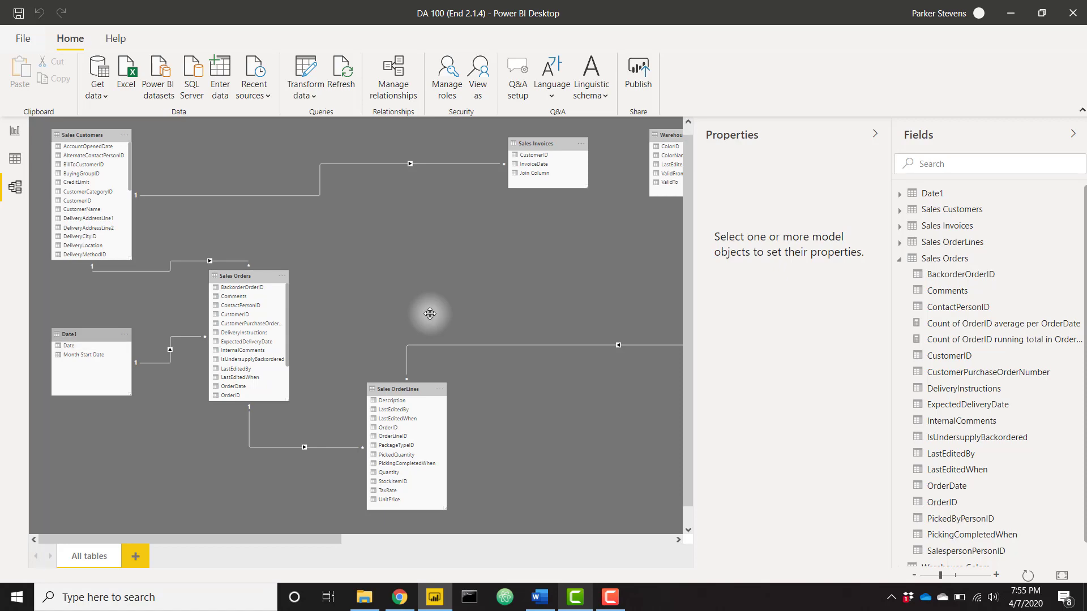
left_click(15, 131)
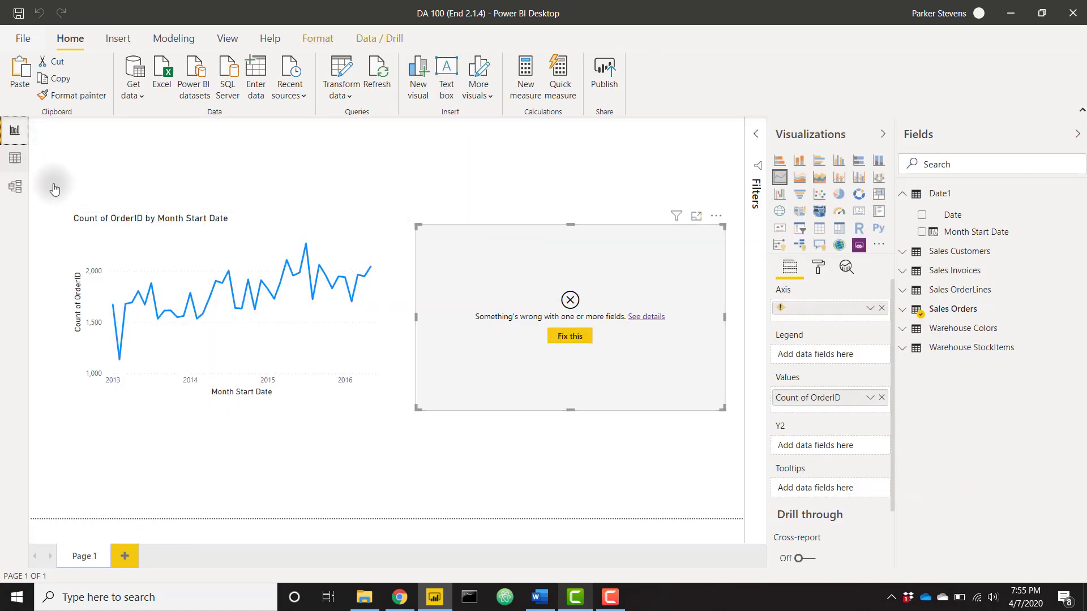
- Link Date1[Date] to Sales Orders[ExpectedDeliveryDate] as an inactive relationship
left_click(15, 186)
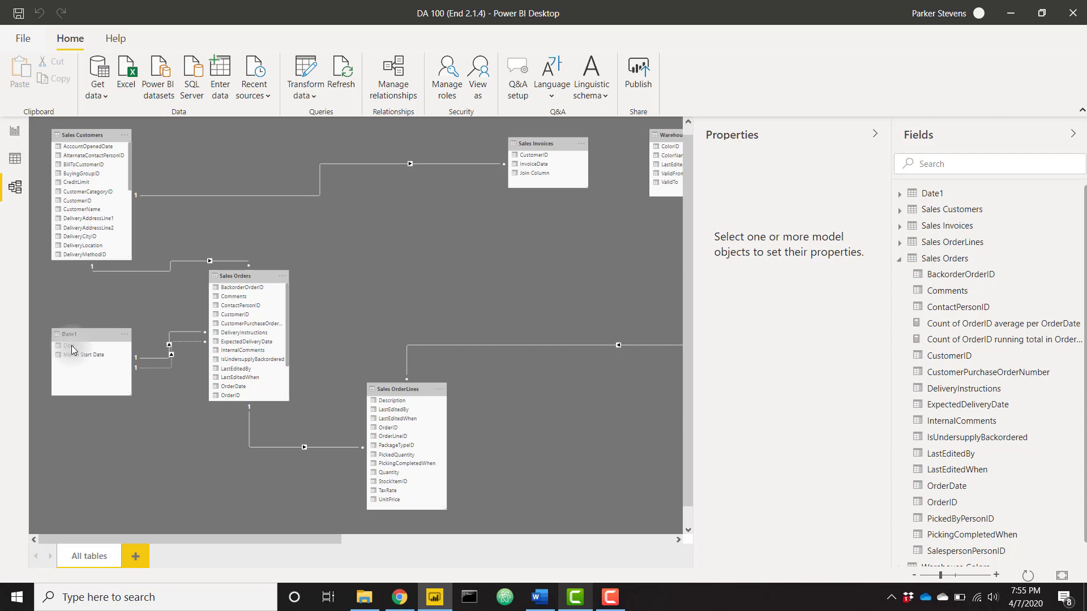
mouse_move(182, 347)
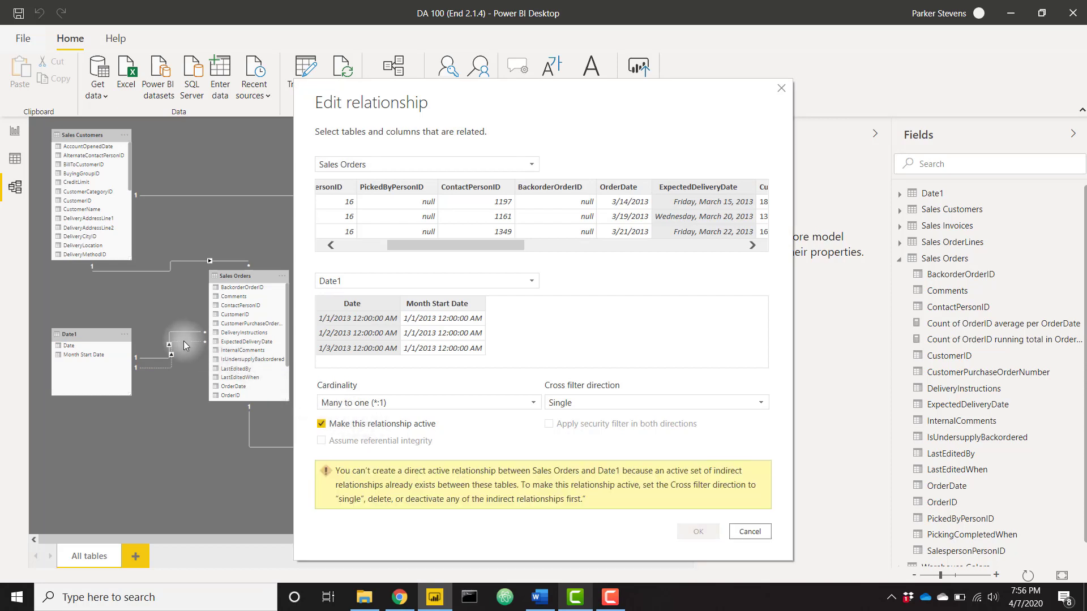
left_click(750, 531)
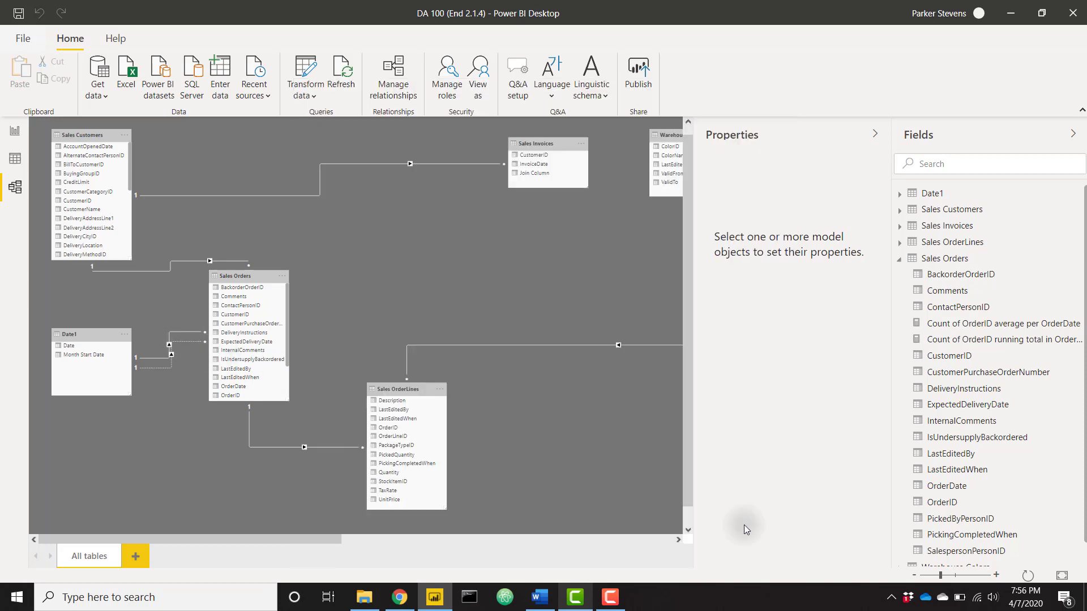
mouse_move(16, 135)
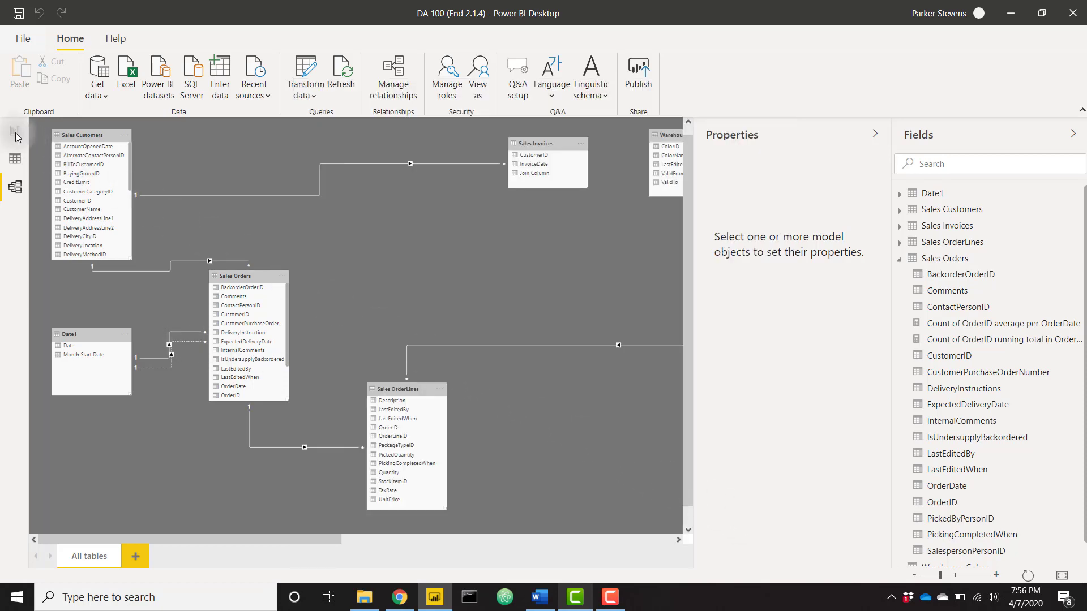
- Put Date1 Month Start Date on the second line chart's axis
left_click(15, 131)
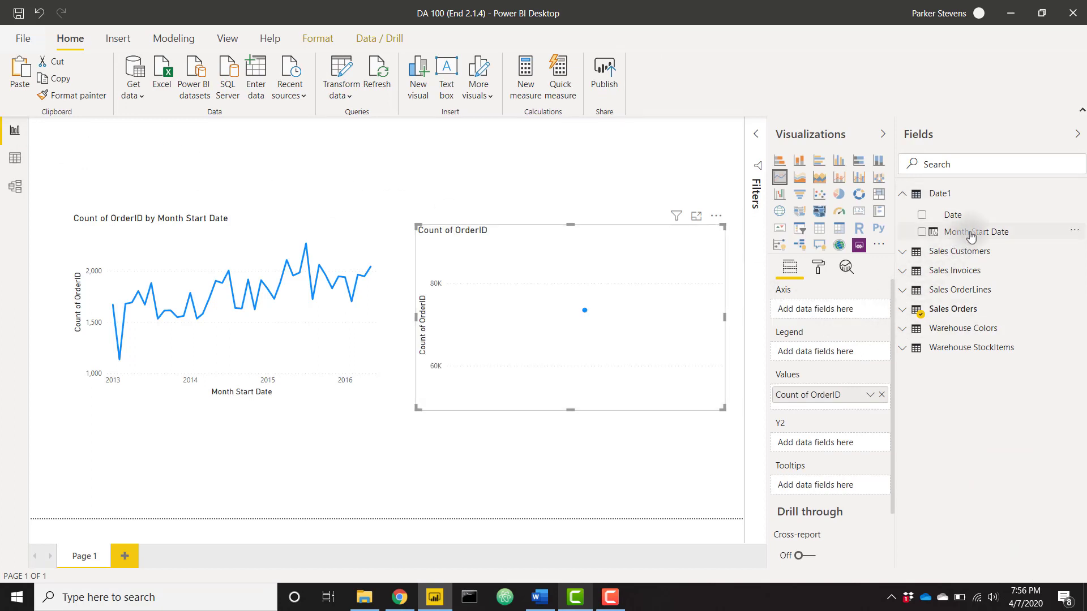
left_click(922, 232)
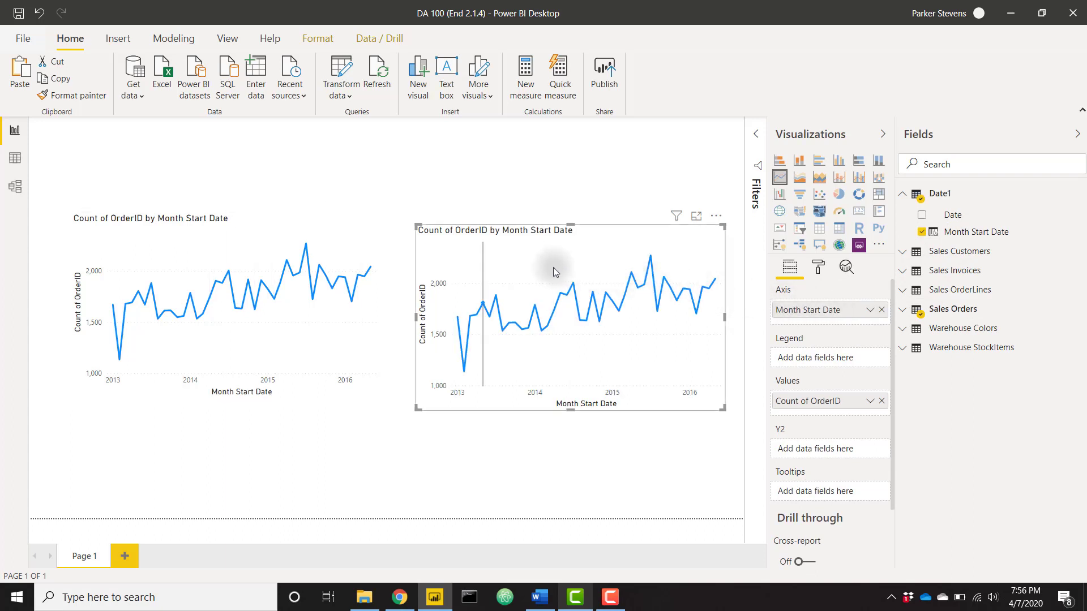
mouse_move(555, 272)
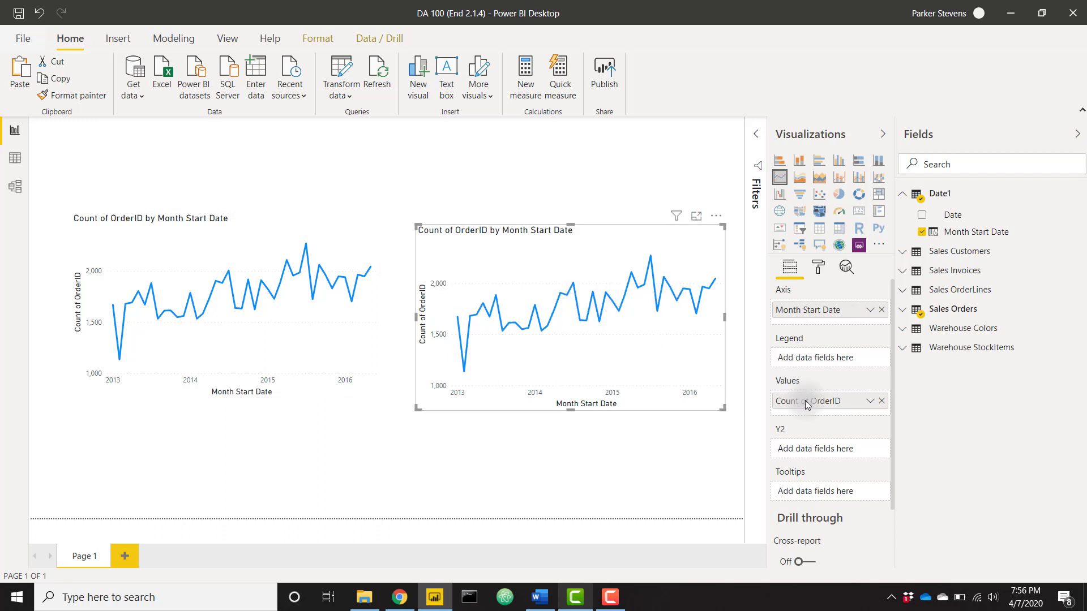
- Start a Date1 measure 'Count of Orders (Delivery Date)' counting OrderID via USERELATIONSHIP to ExpectedDeliveryDate
right_click(940, 193)
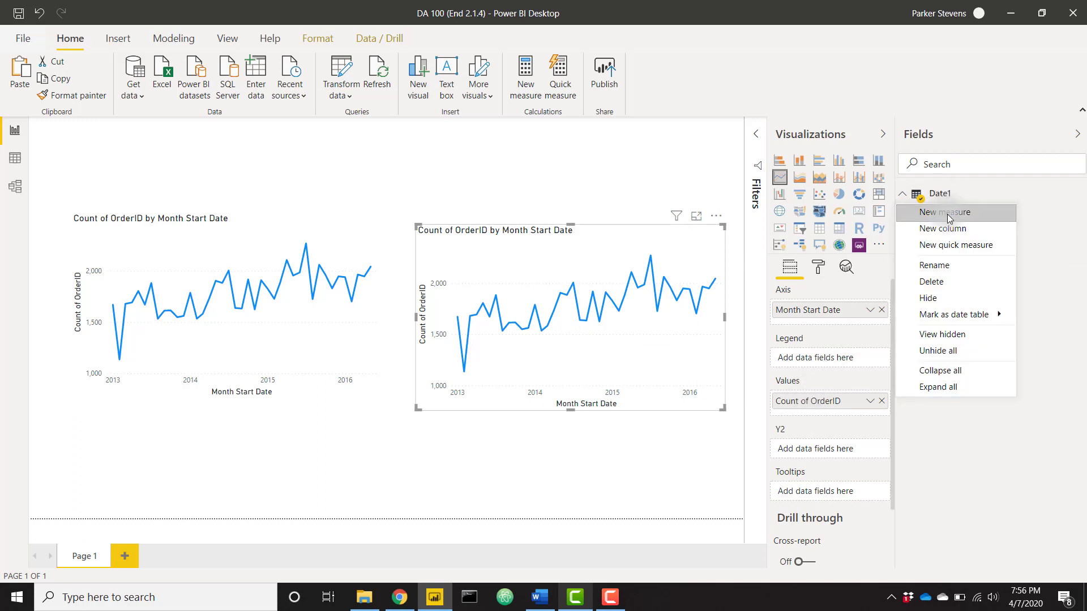
left_click(944, 212)
type("Count of Orders")
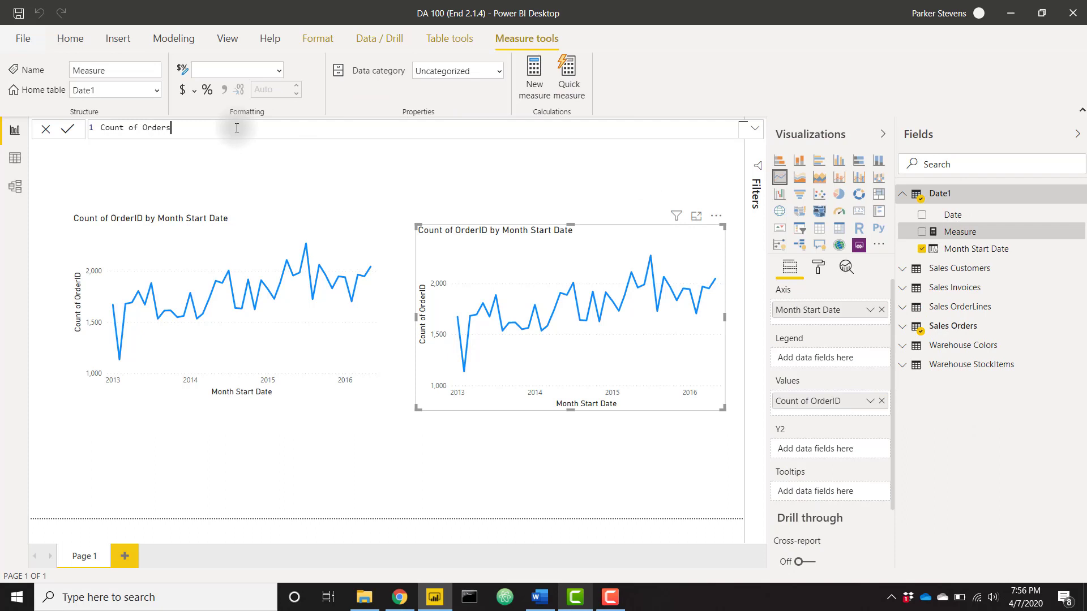
type("(Delivery D")
type("CALCULATE(")
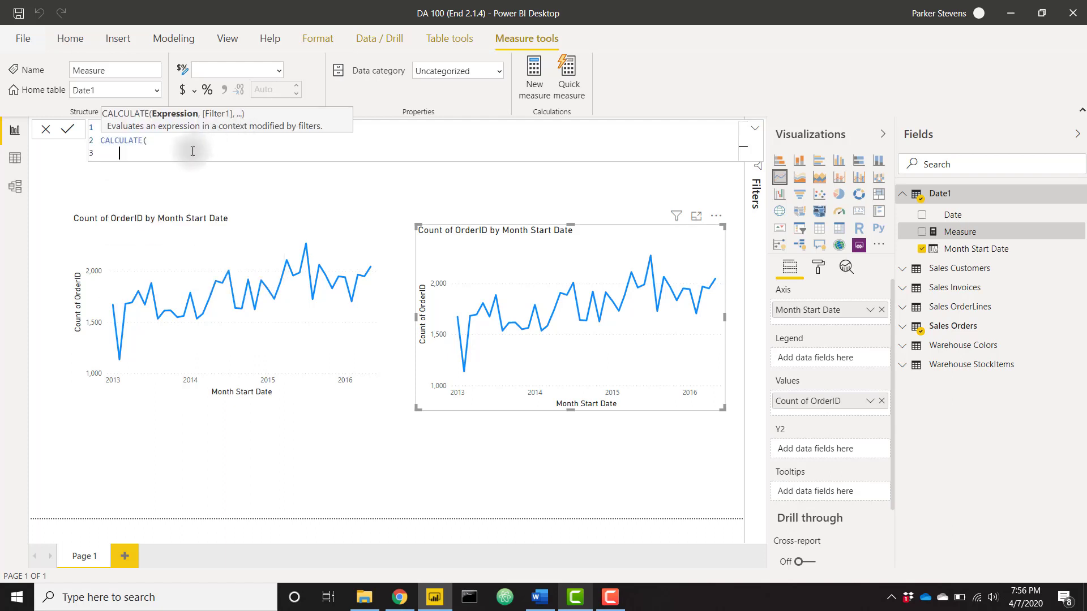
type("COUNT(")
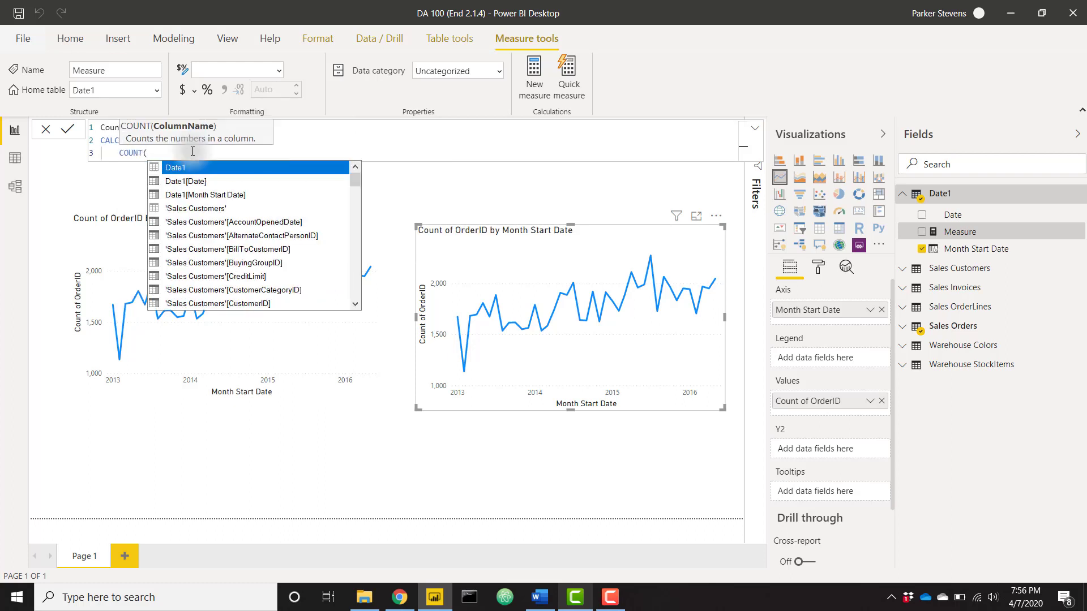
type("orderid")
type("USERELATIONSHIP(")
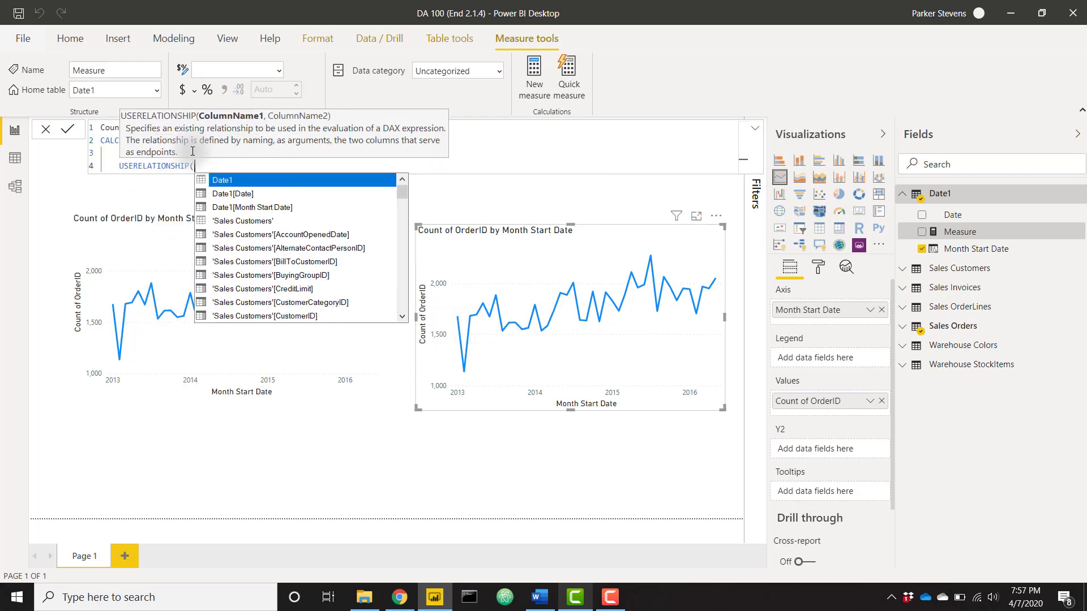
mouse_move(255, 121)
type("Date1[Date],'Sales Orders'[ExpectedDeliveryDate])")
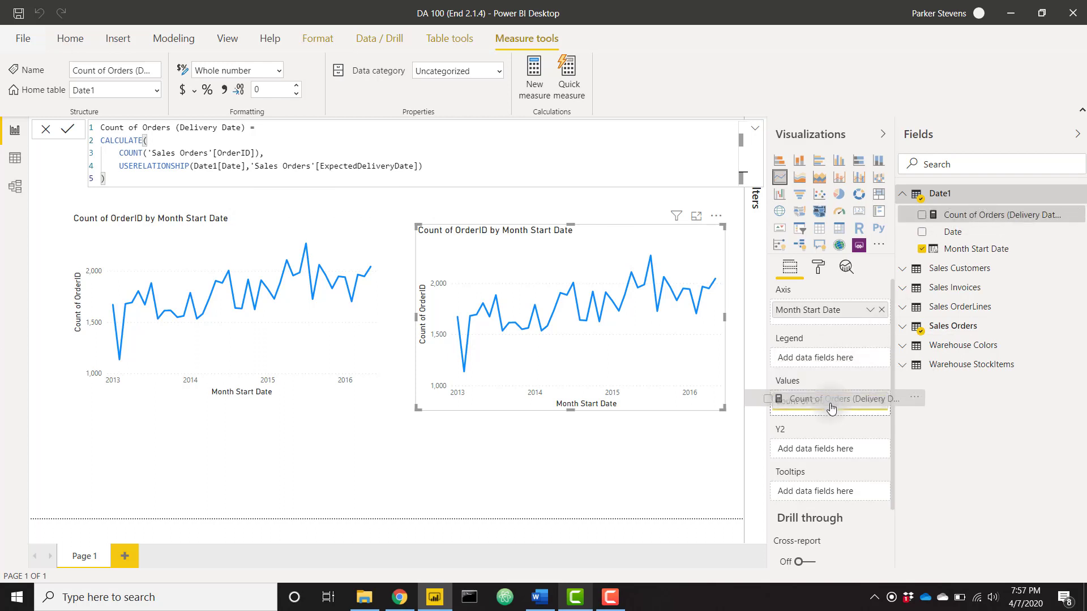
- Swap Count of OrderID for Count of Orders (Delivery Date) in the second chart, then view the model diagram
left_click(922, 215)
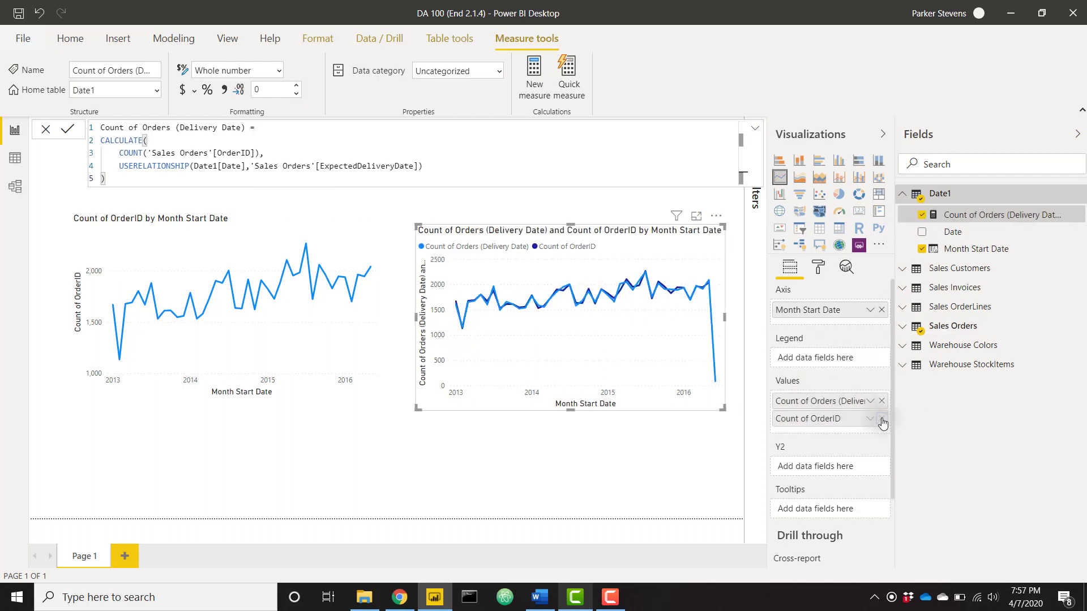
left_click(881, 419)
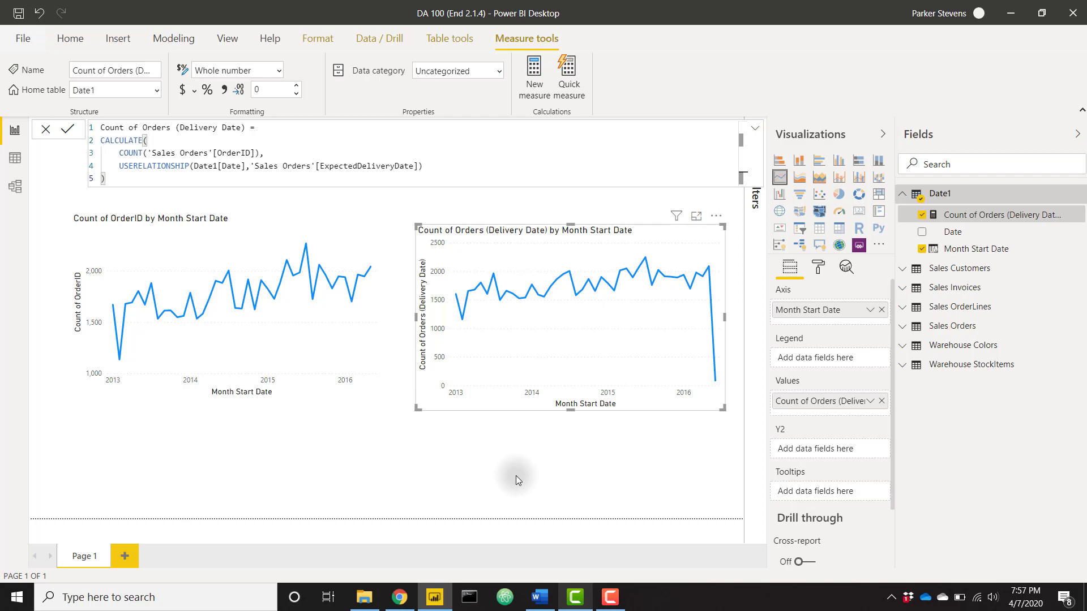
left_click(14, 188)
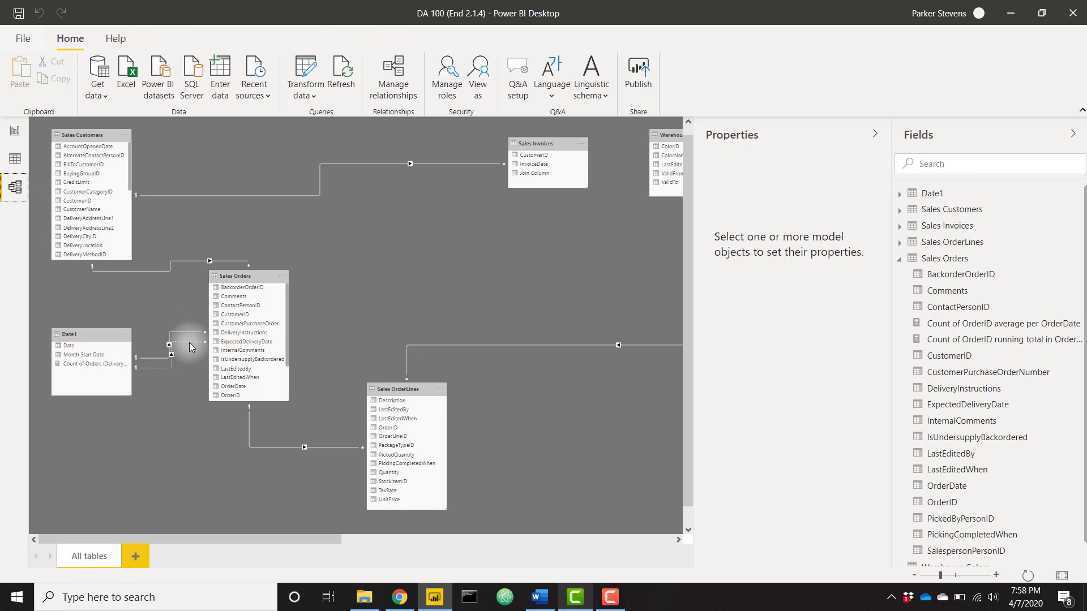
mouse_move(14, 132)
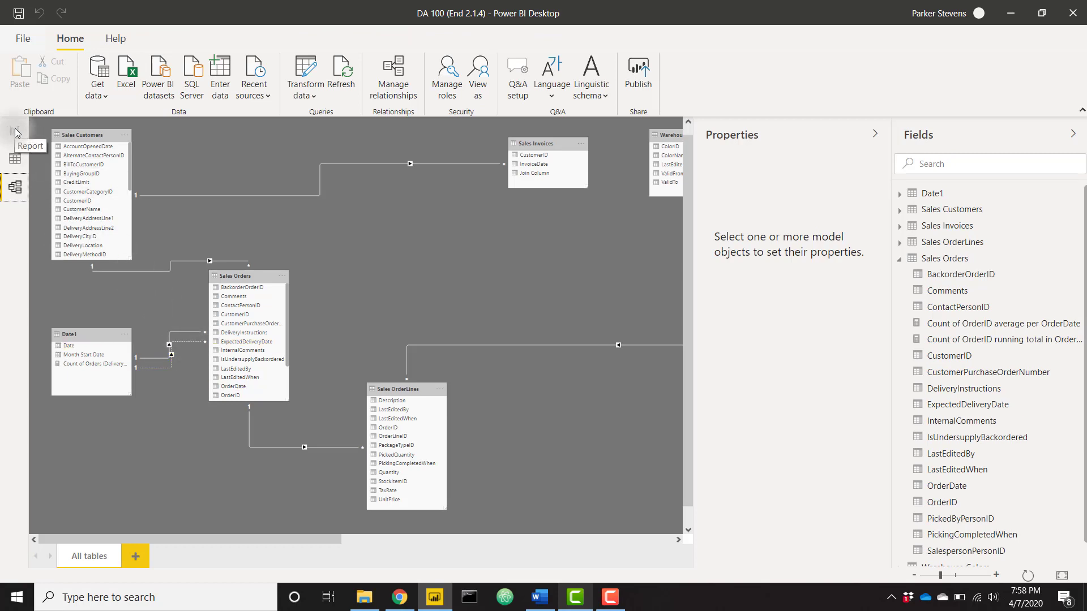